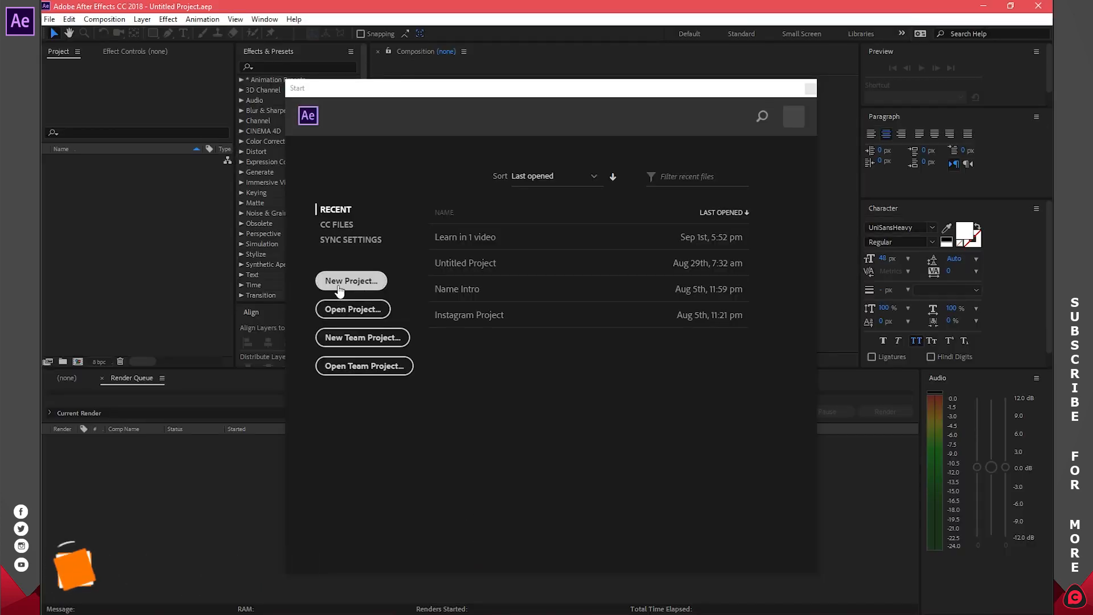
- Create a new project with Comp 1 at 1920×1080, 24 fps, 5 s, white background
click(351, 280)
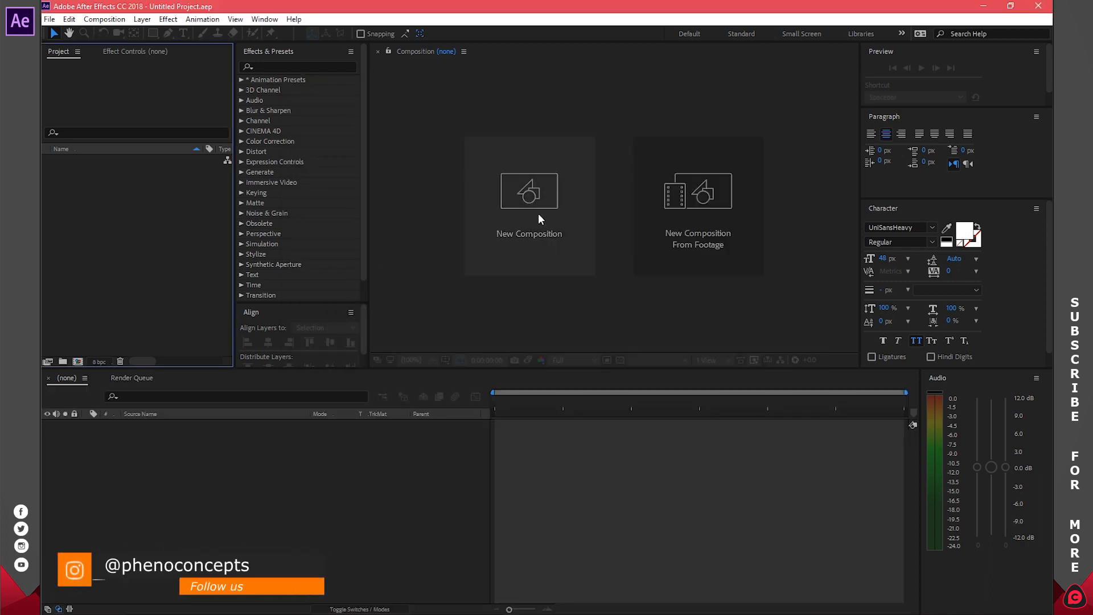
click(528, 191)
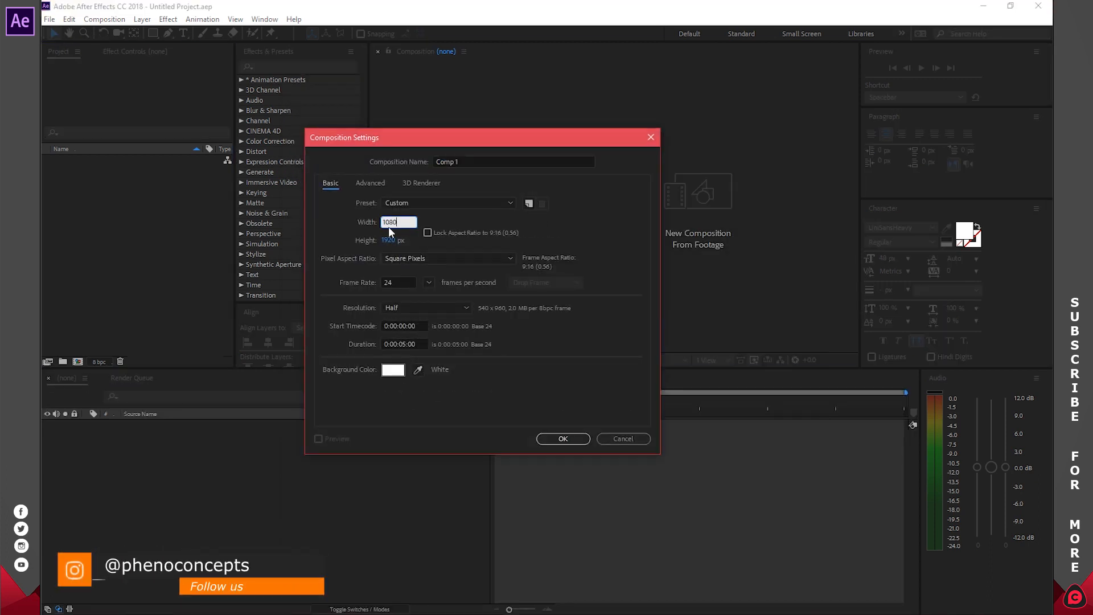
text(1920)
click(399, 240)
text(1080)
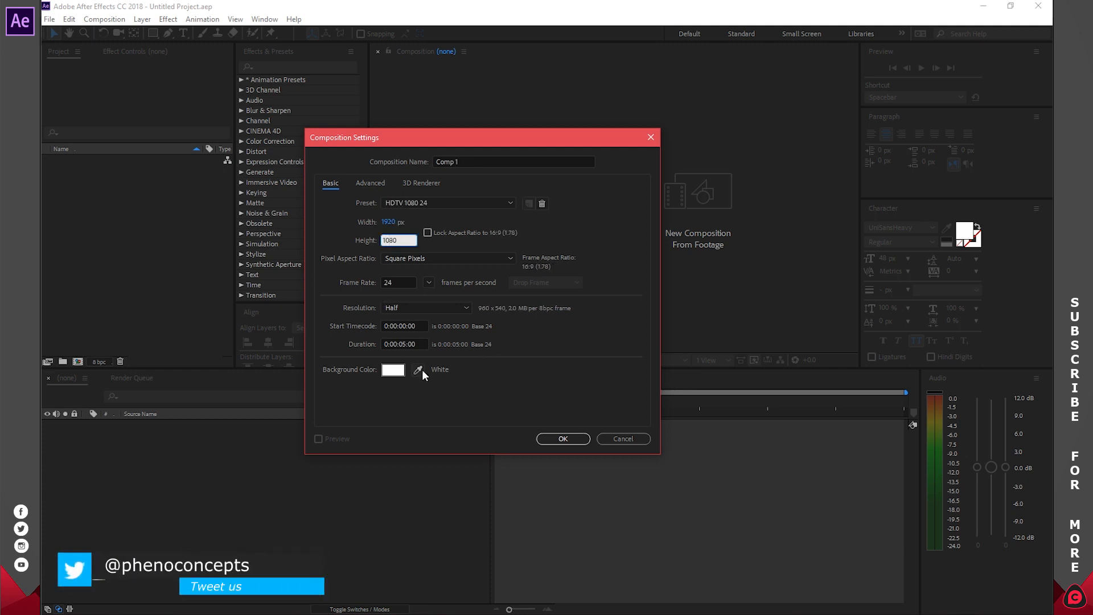
mouse_move(563, 434)
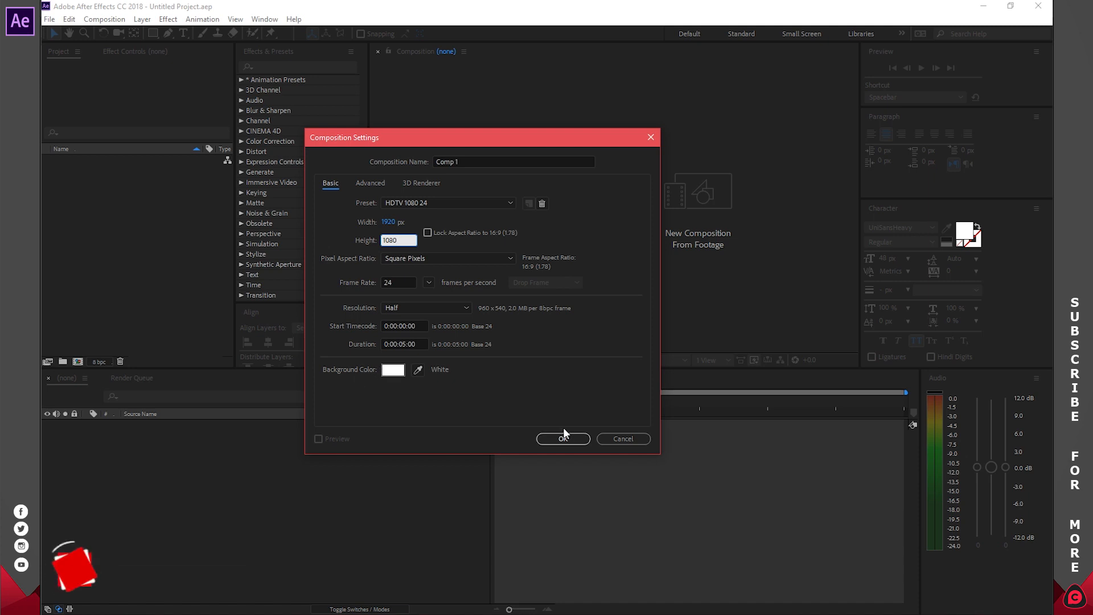
click(563, 439)
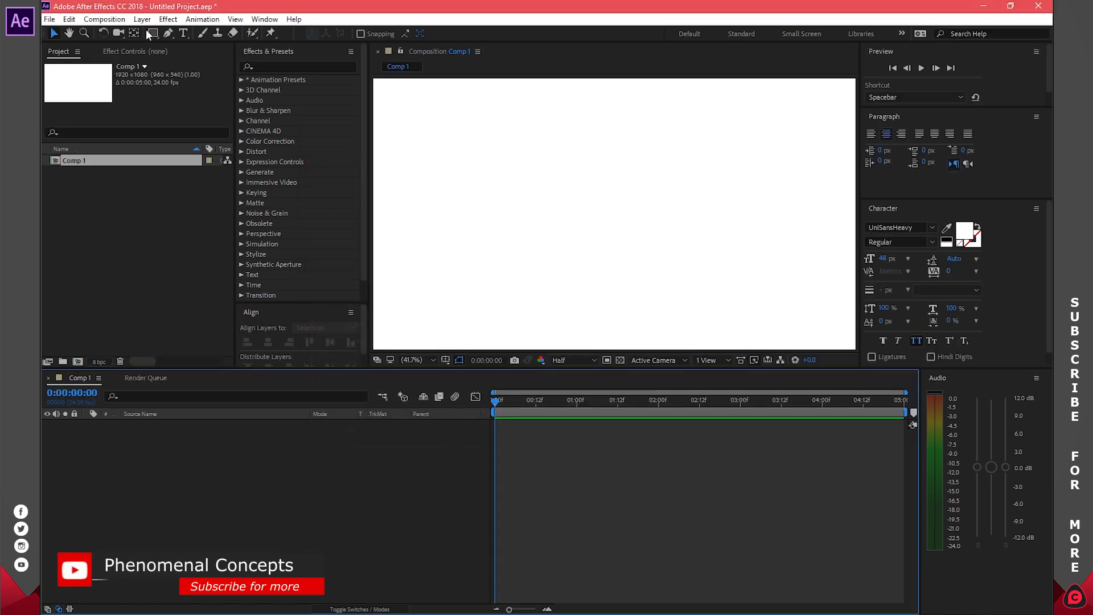
- Add a full-comp rectangle on Shape Layer 1 and fill it red F53F3F
click(152, 34)
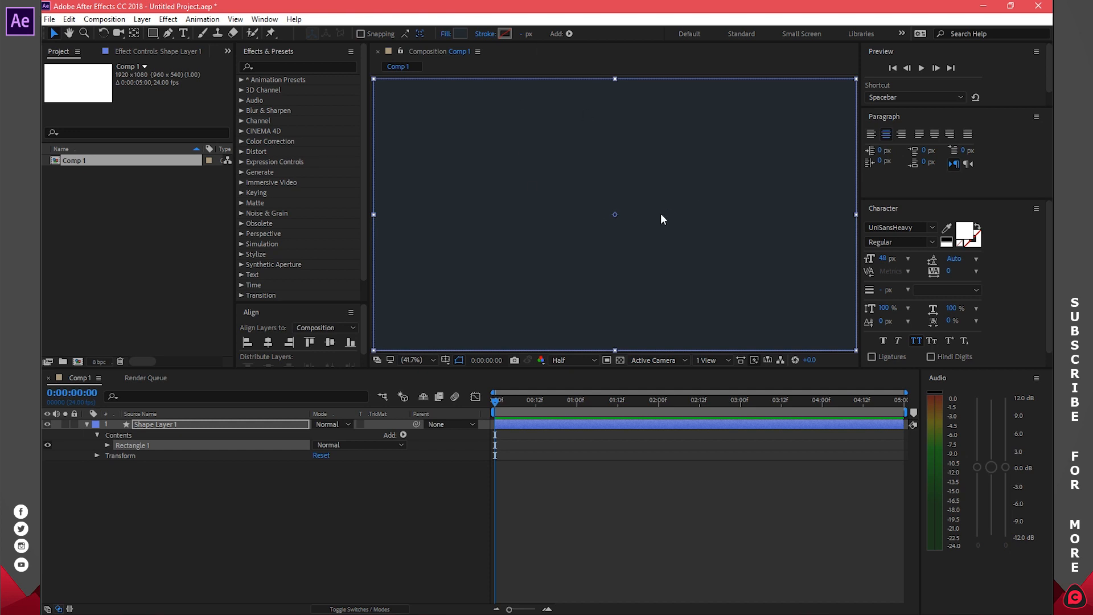
mouse_move(460, 34)
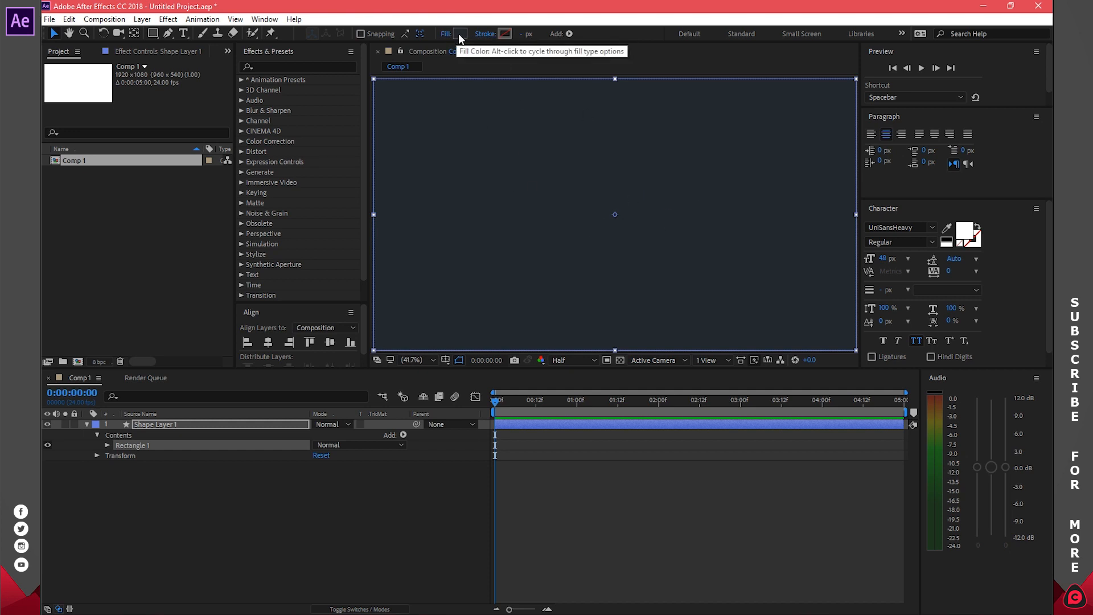
click(460, 33)
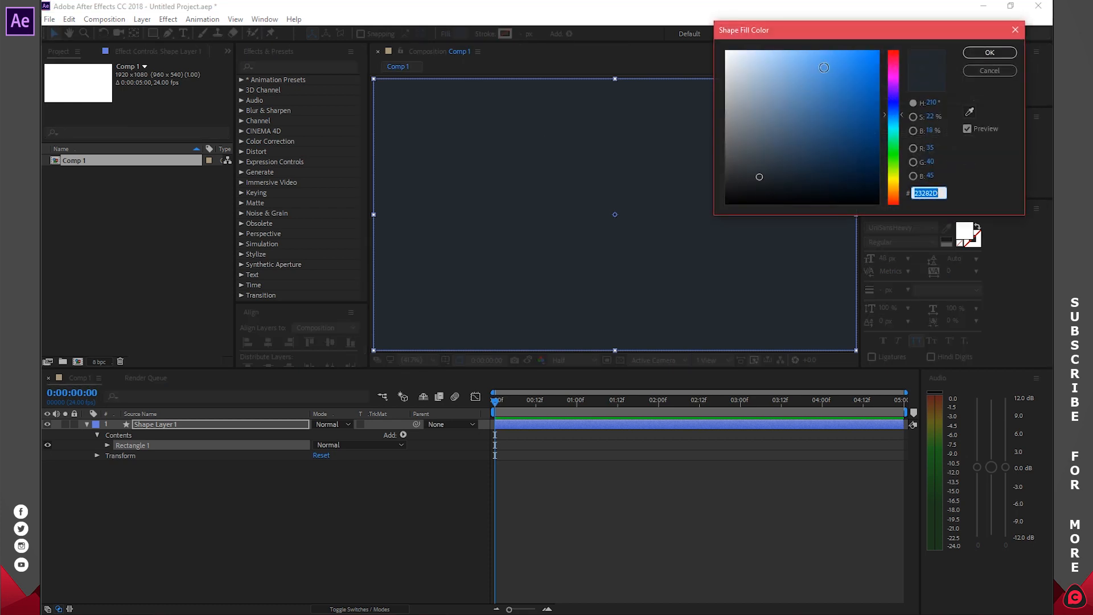
click(865, 64)
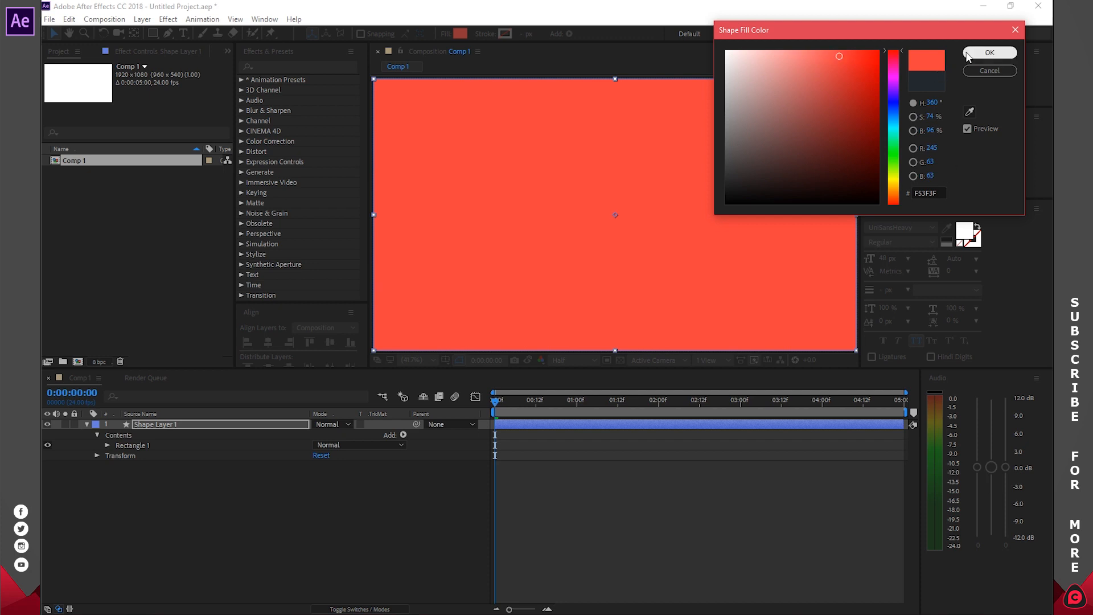
click(988, 52)
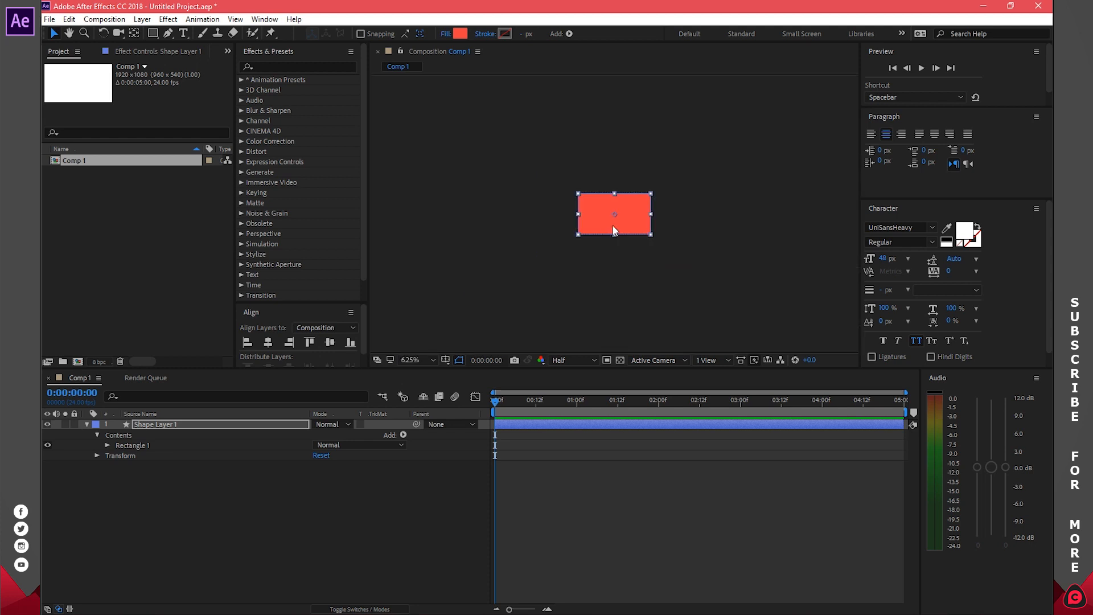
- Move the rectangle's anchor to its bottom-left corner and scale it to 120%
click(87, 423)
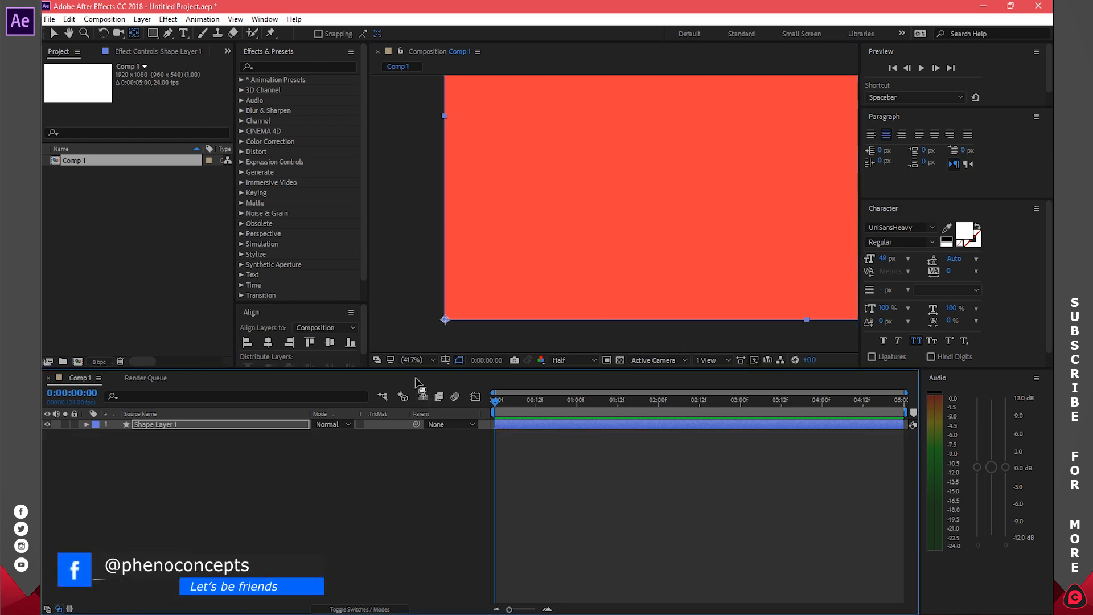
click(413, 360)
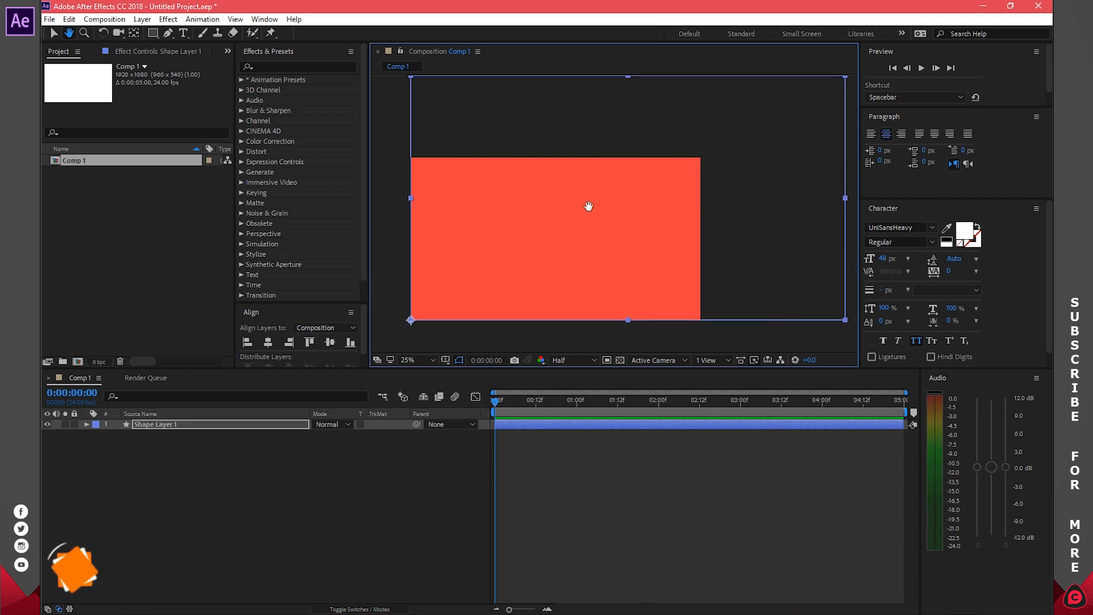
mouse_move(337, 423)
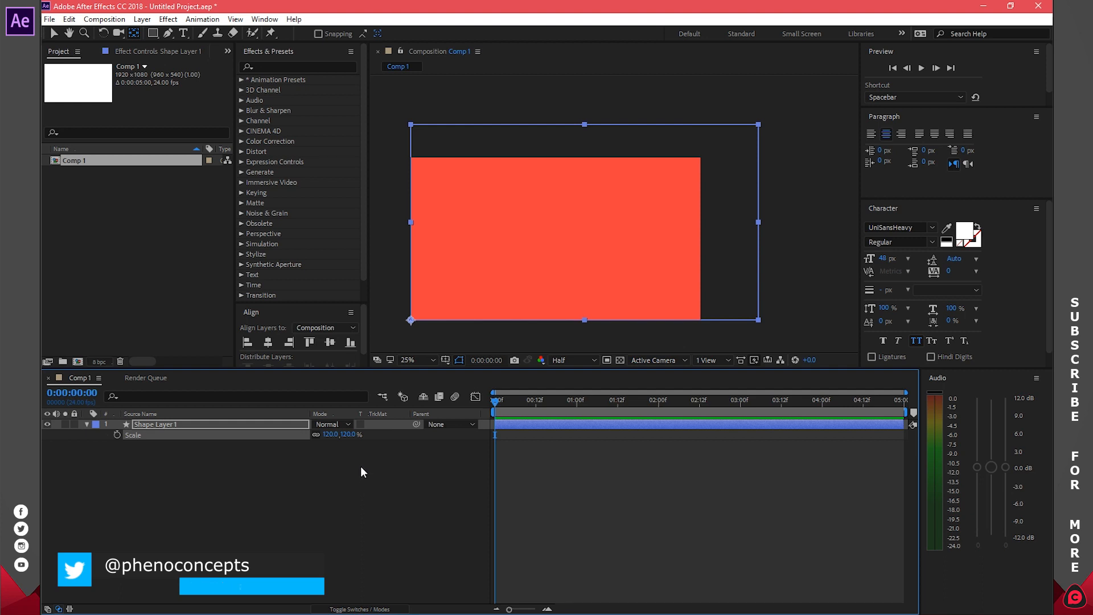
- Set Shape Layer 1's Rotation to −90° so the rectangle swings out of frame
key(r)
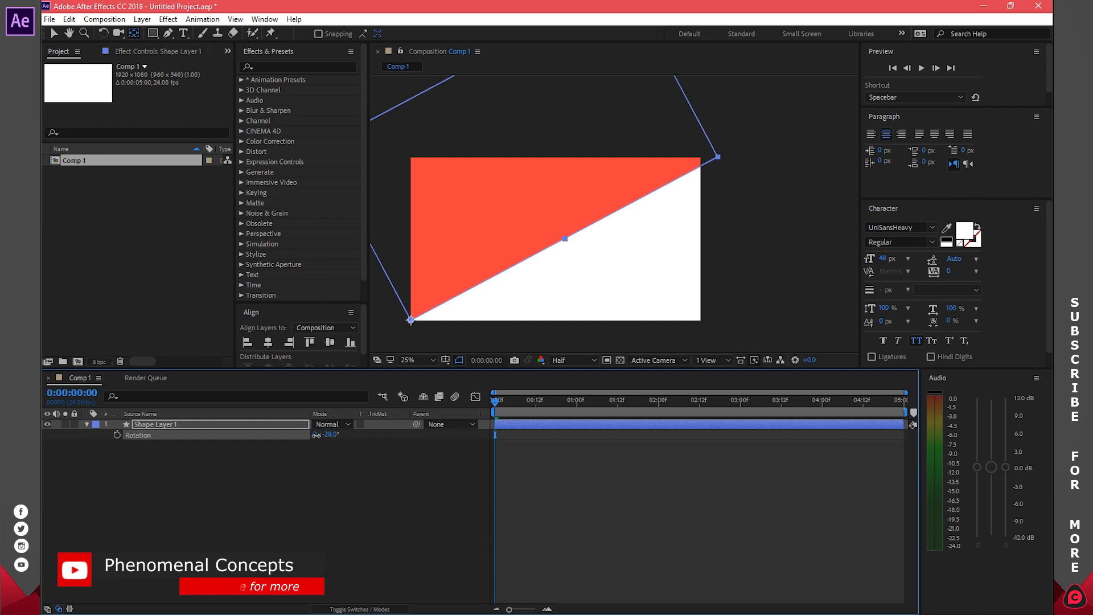
double_click(328, 435)
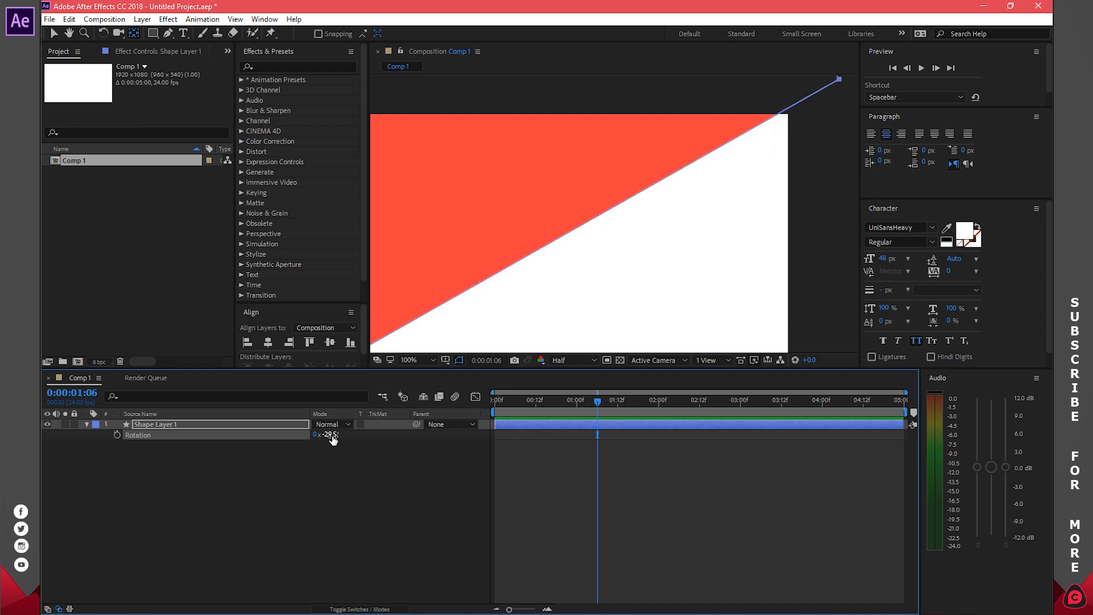
double_click(327, 434)
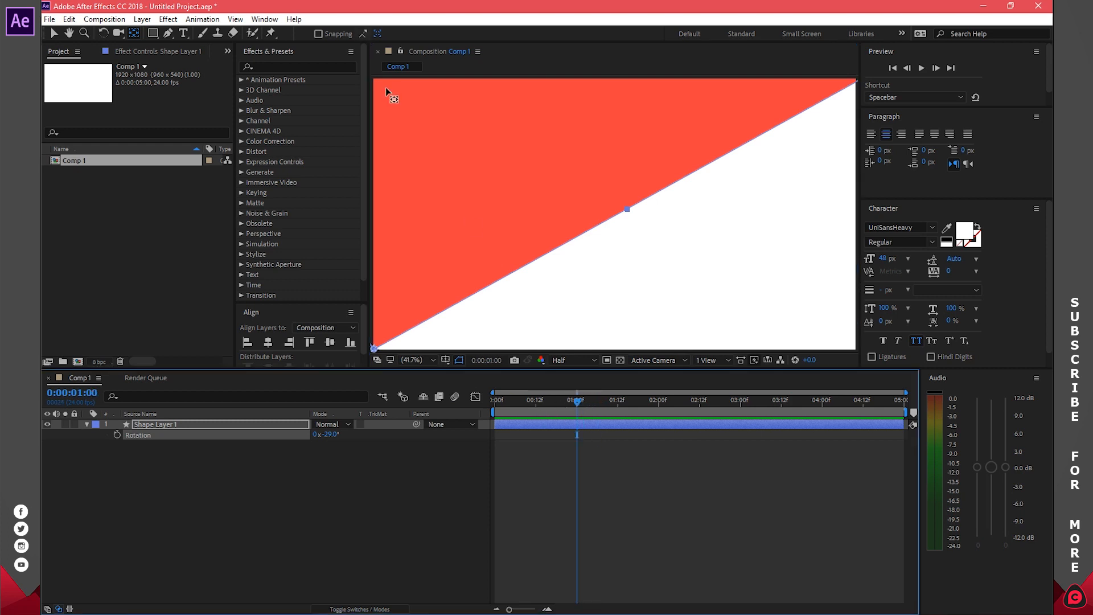
mouse_move(786, 120)
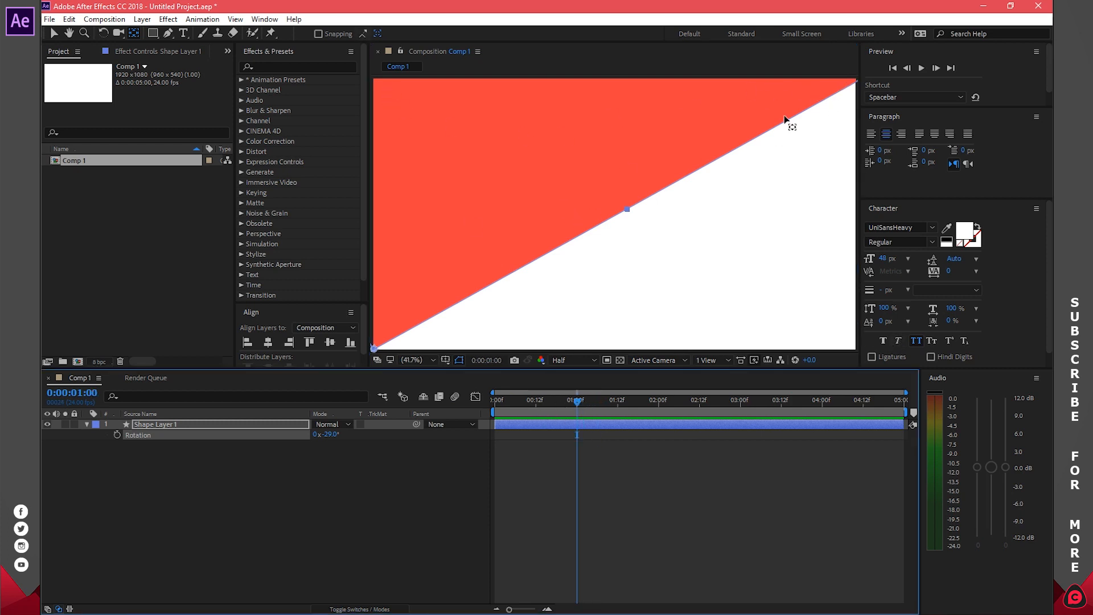
mouse_move(821, 106)
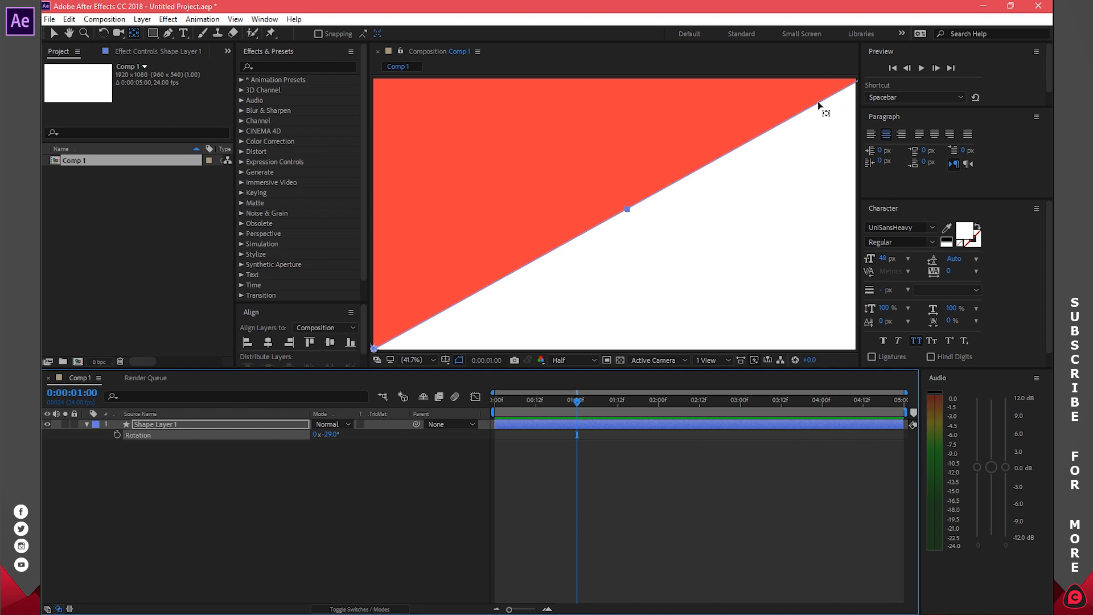
mouse_move(858, 92)
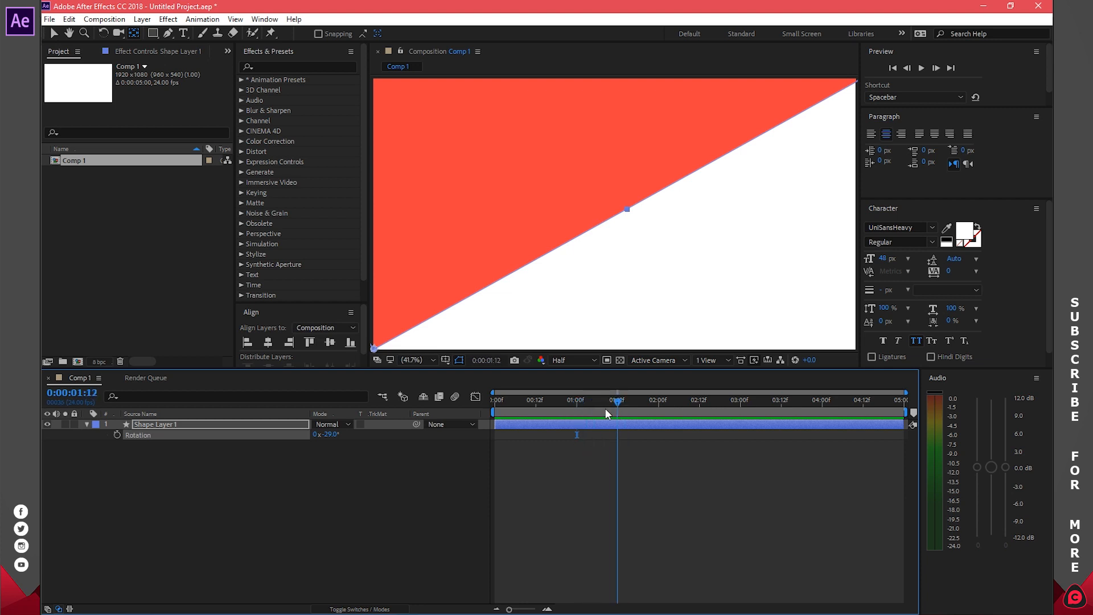
click(577, 400)
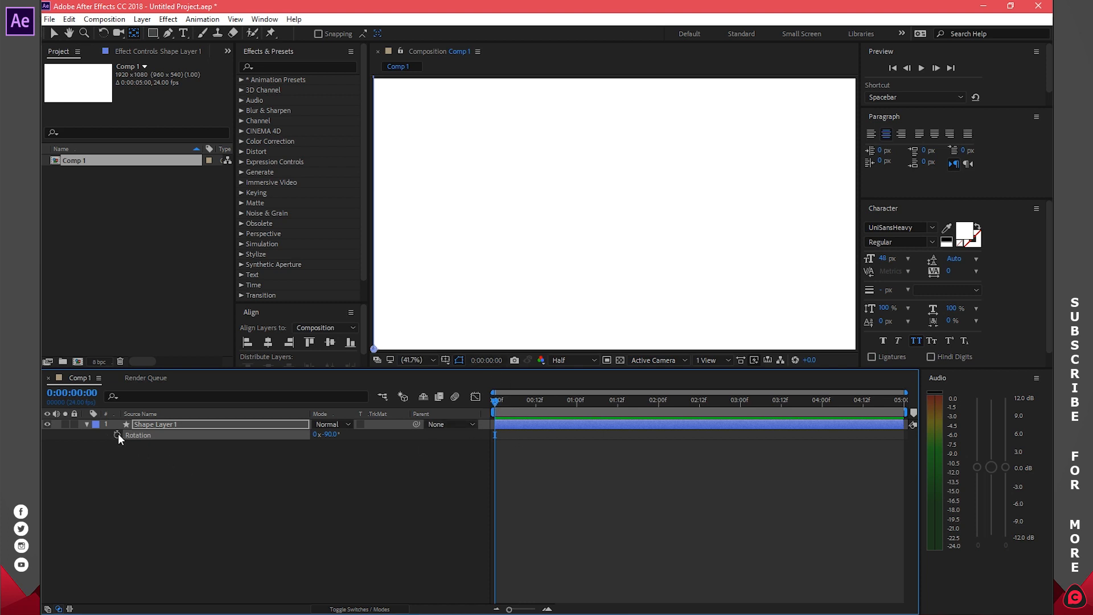
- Keyframe Rotation from −90° at 0 s to 0° at 1 s
click(117, 435)
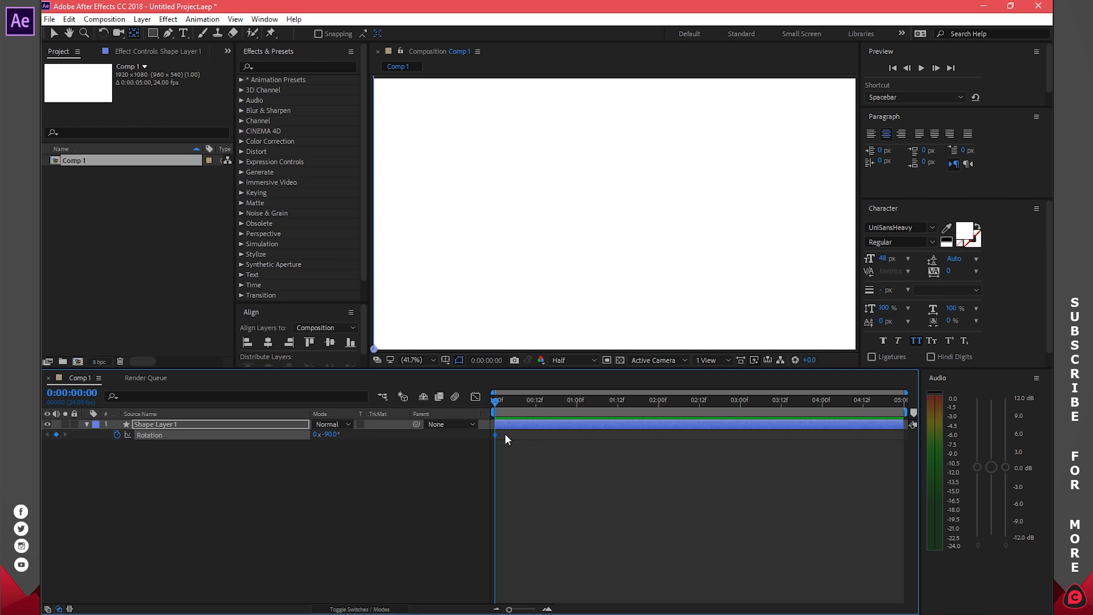
click(575, 400)
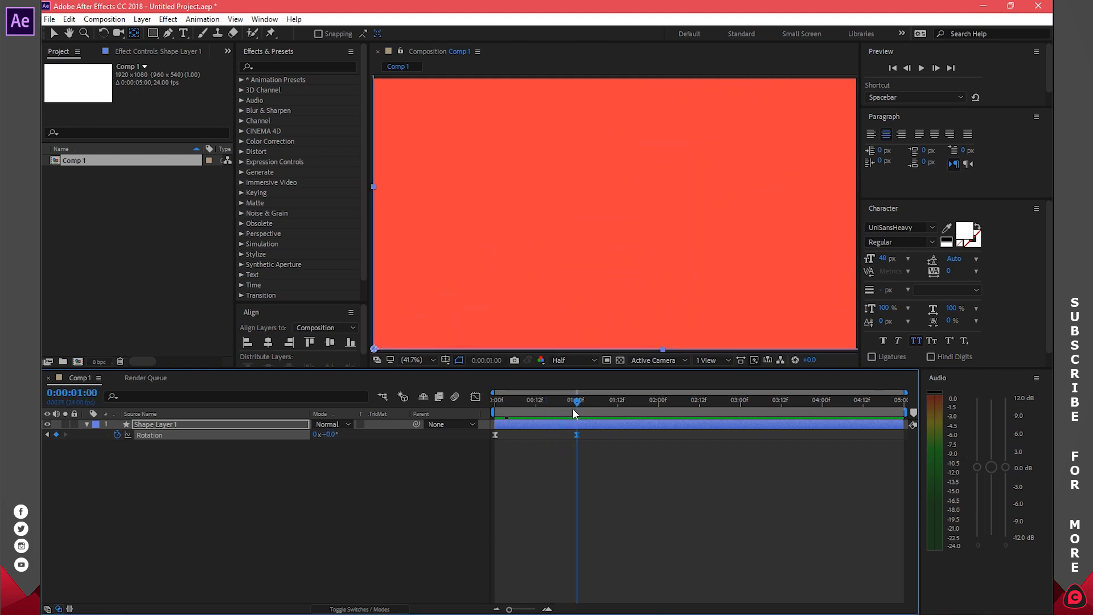
mouse_move(469, 421)
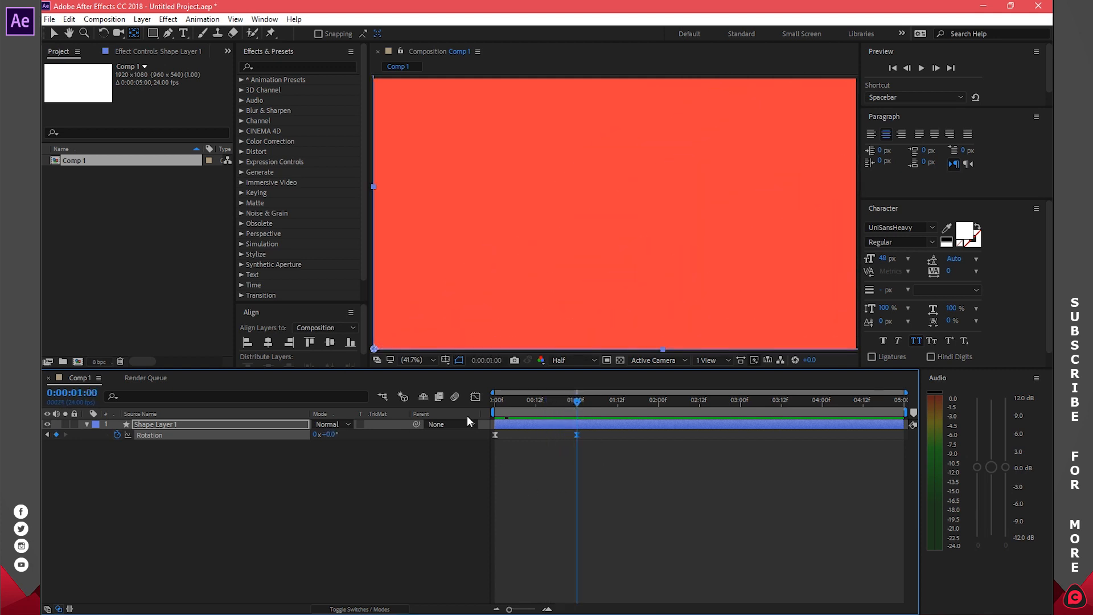
- In the Speed Graph, shape the rotation to start near 350°/sec and ease out
click(475, 397)
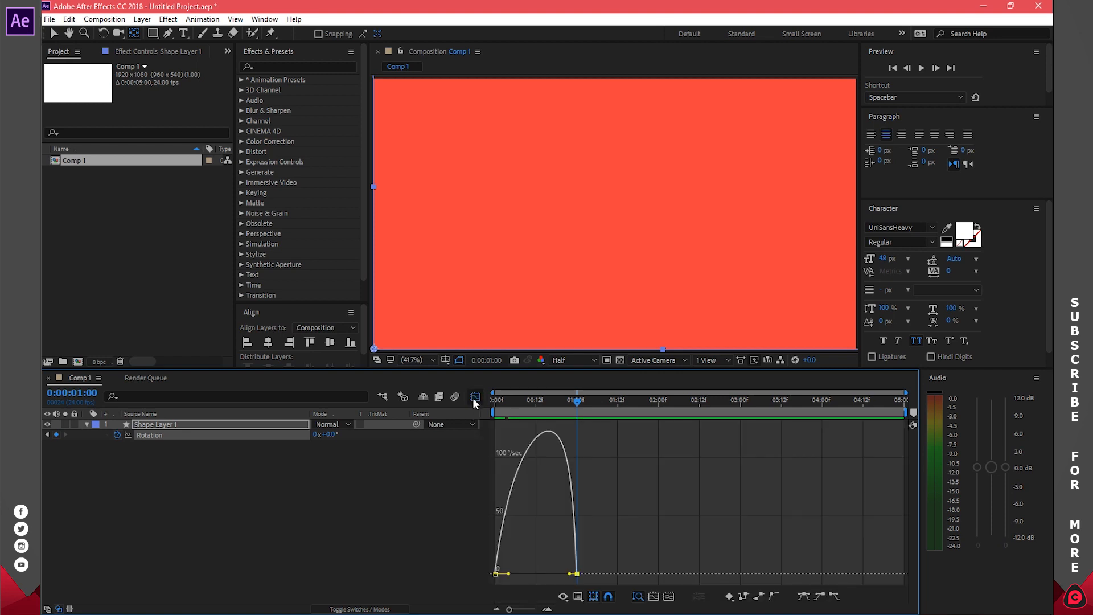
click(475, 397)
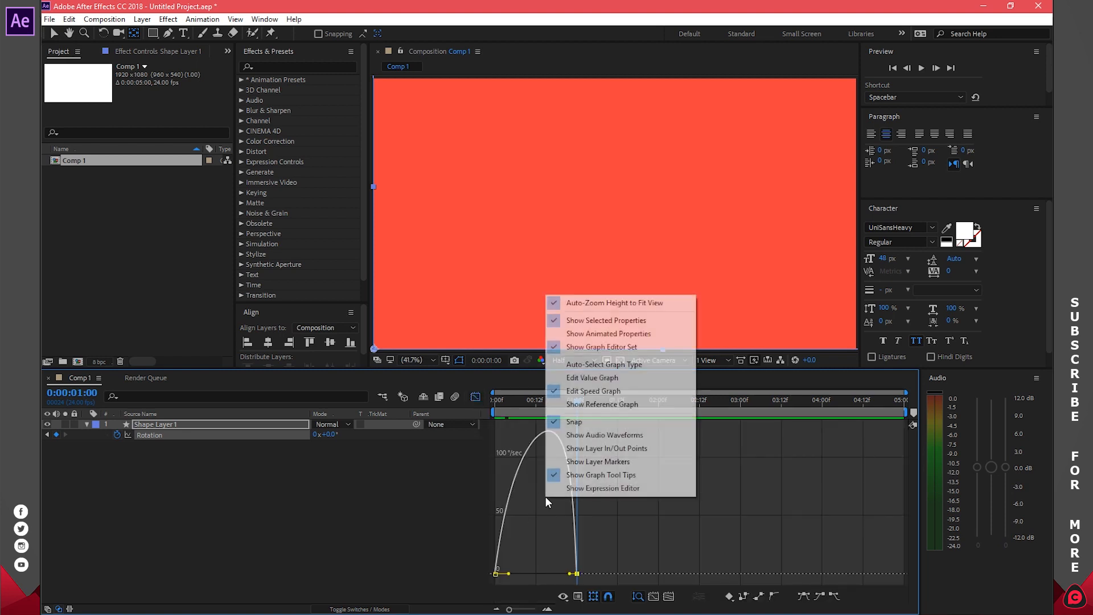
mouse_move(603, 364)
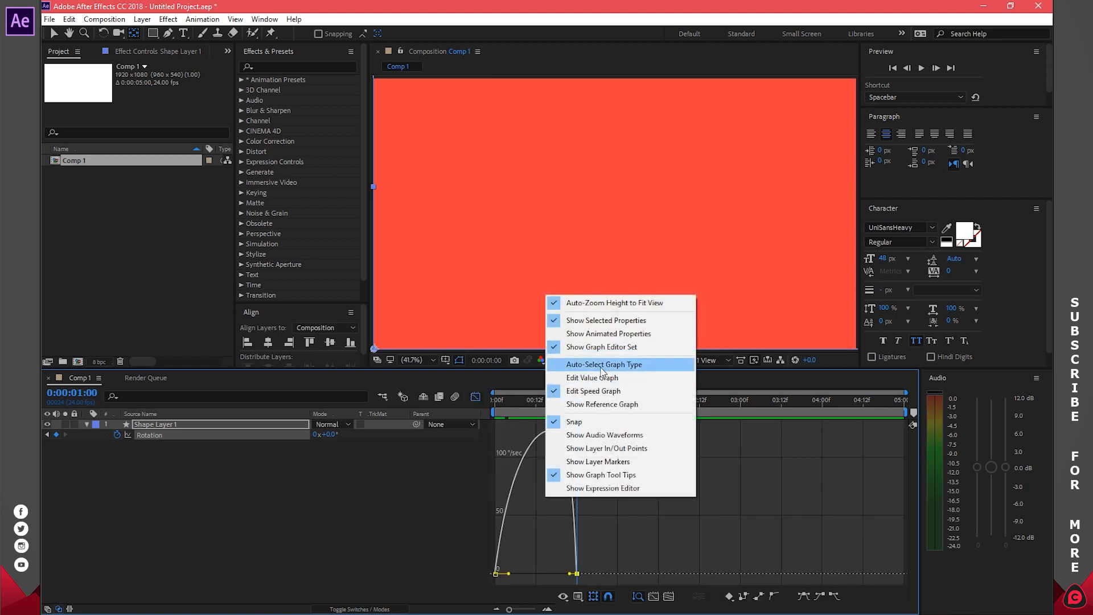
click(603, 364)
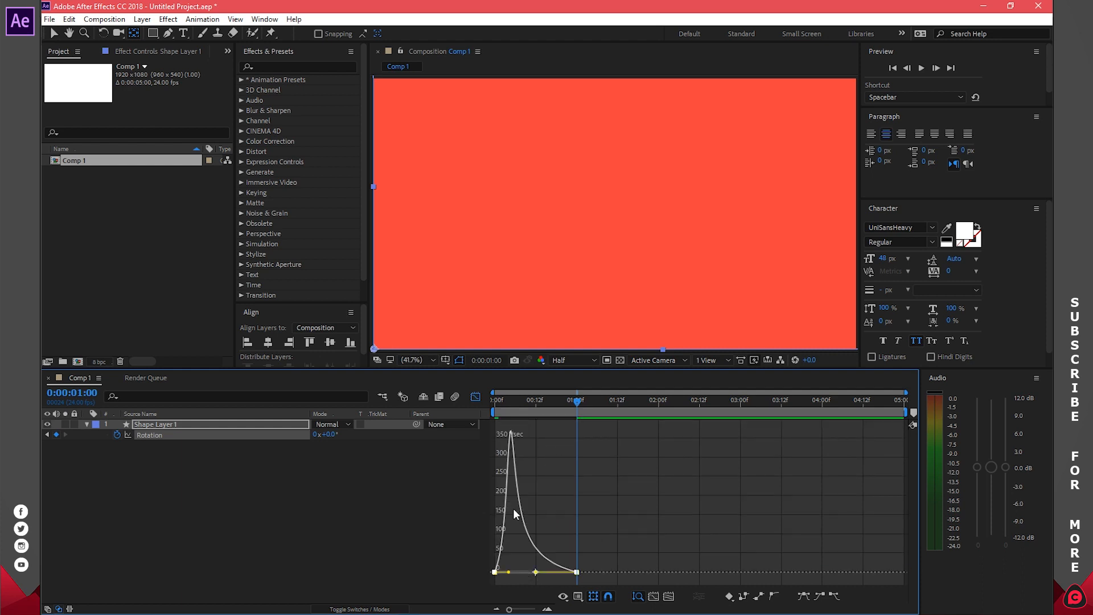
click(893, 68)
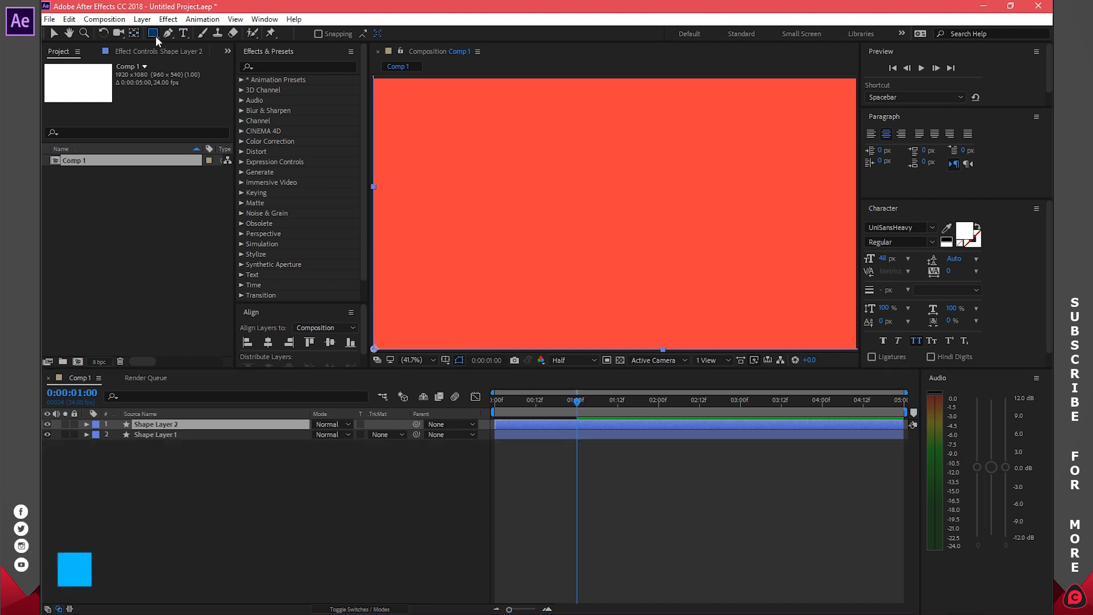
- Give Shape Layer 2 a darker red fill and Shape Layer 1 a brighter red
click(363, 33)
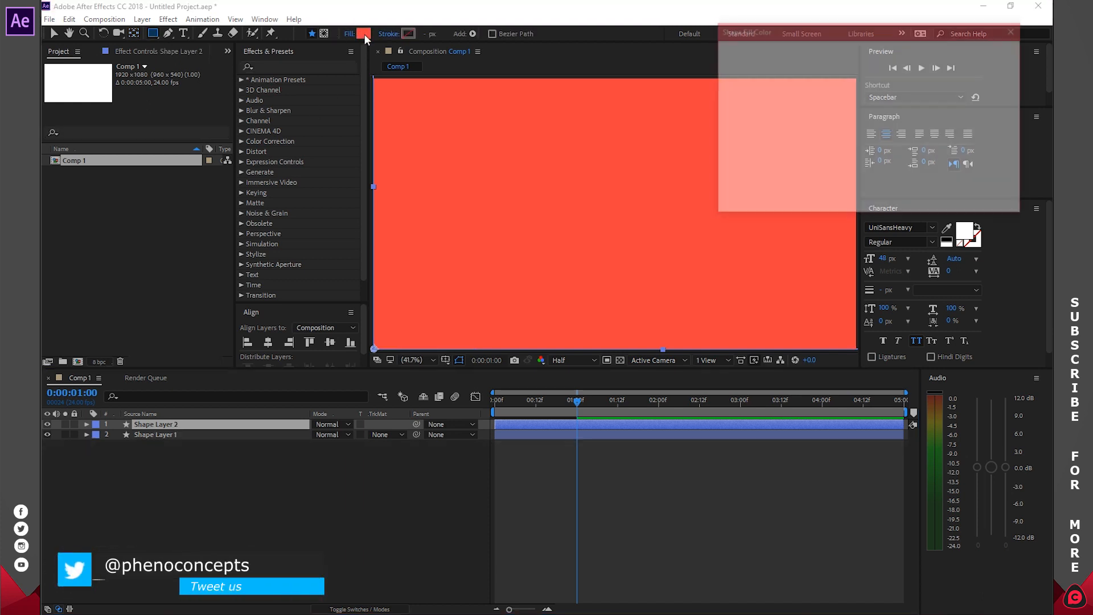
click(363, 33)
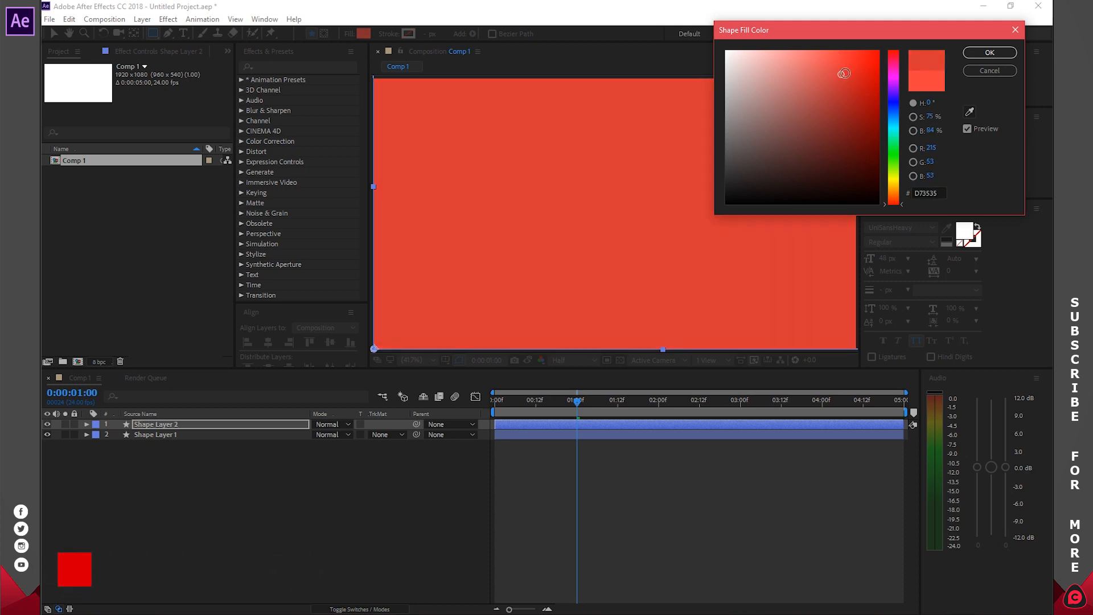
click(988, 52)
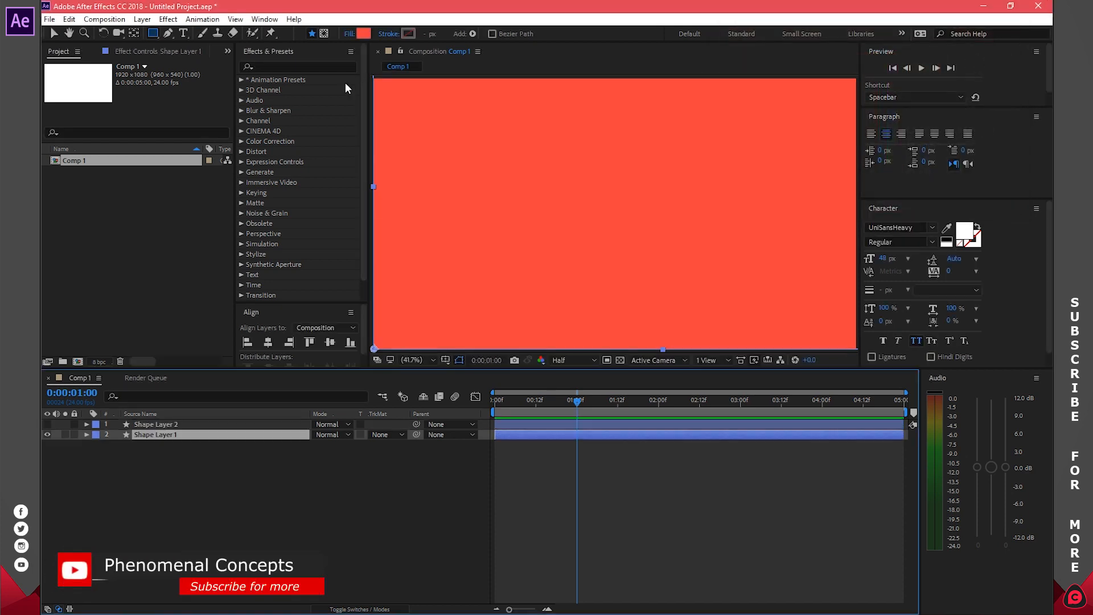
click(363, 33)
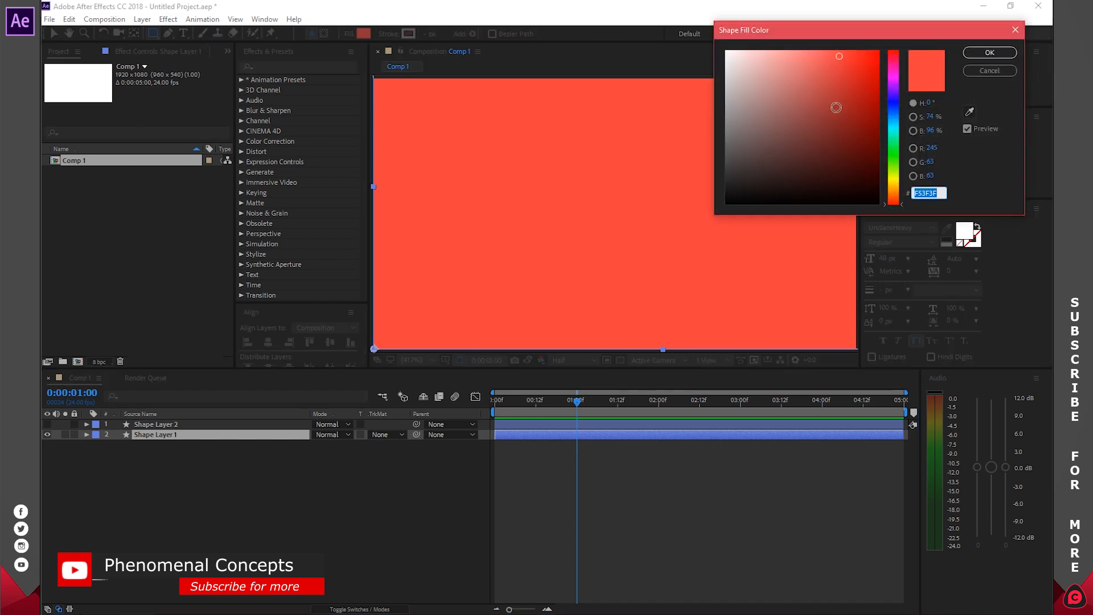
click(988, 52)
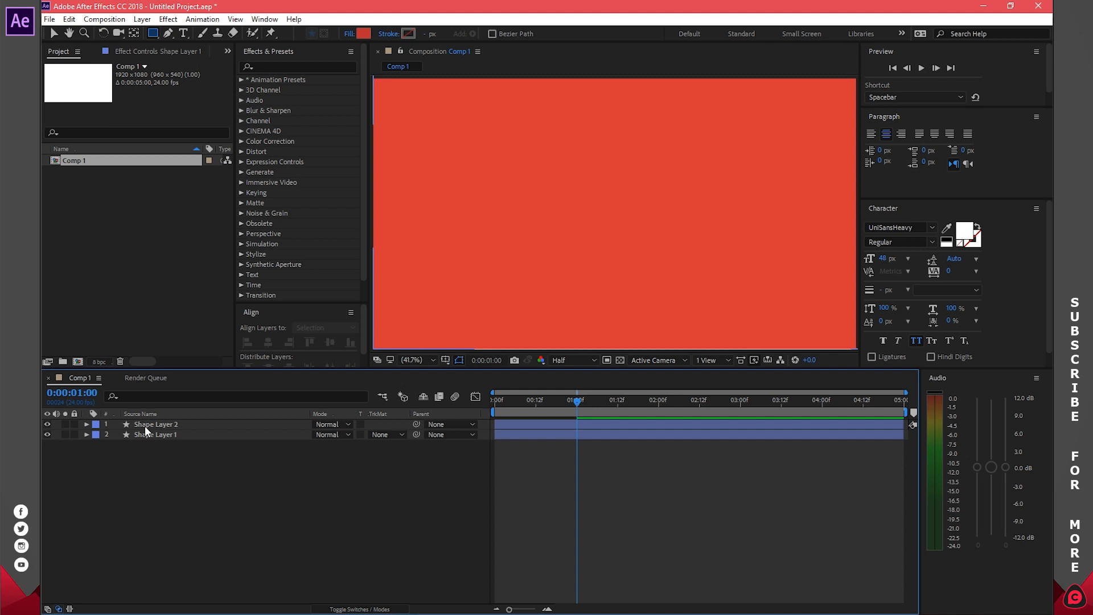
- Recreate Shape Layer 2 with CD3232 red and stagger the copies later in time
key(Delete)
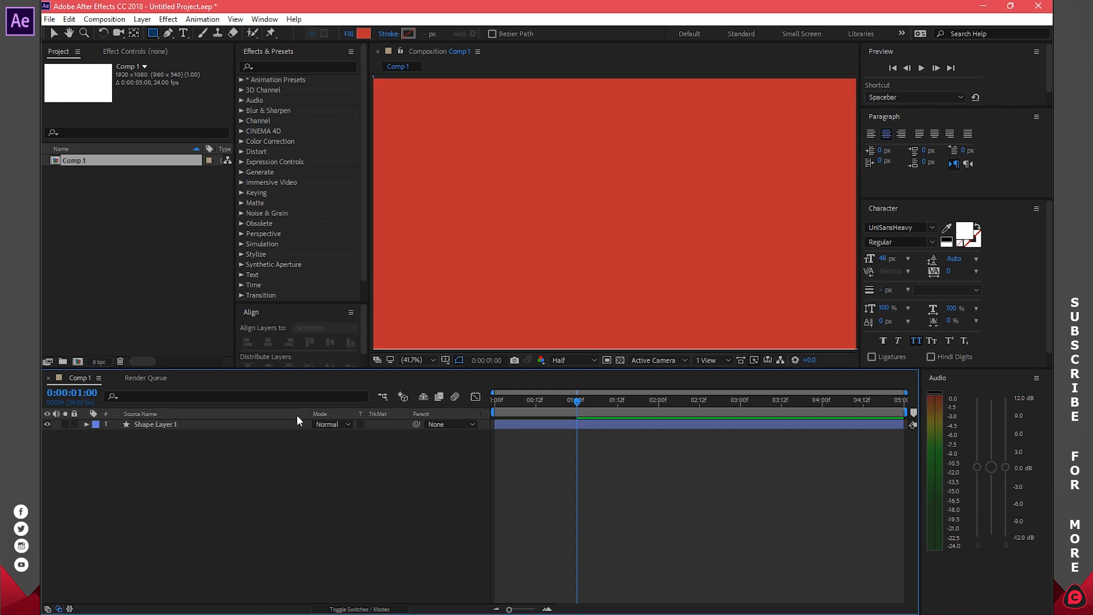
click(155, 424)
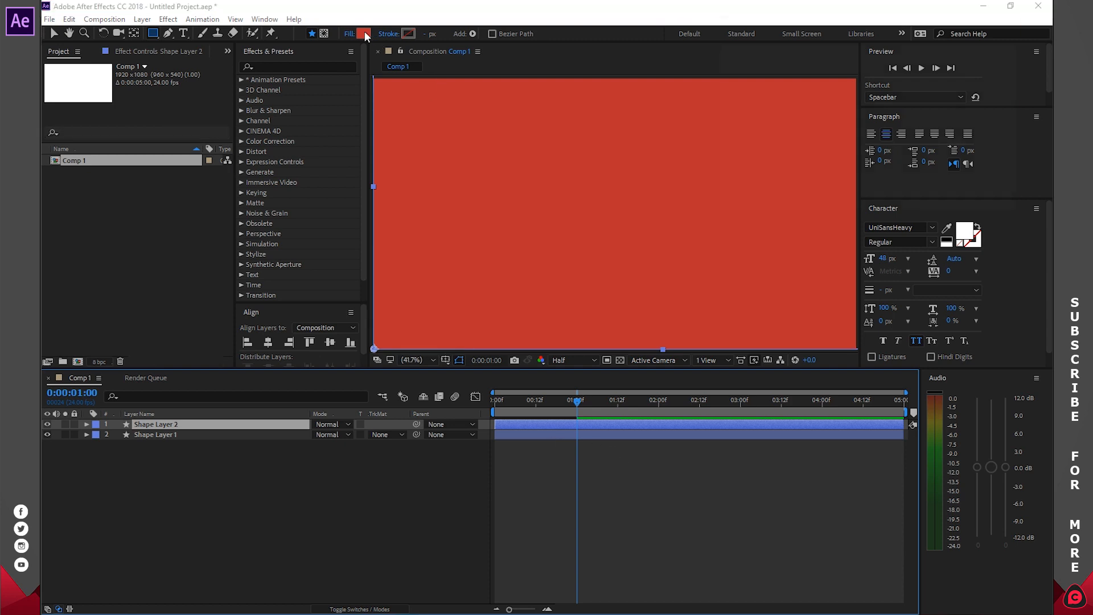
click(364, 33)
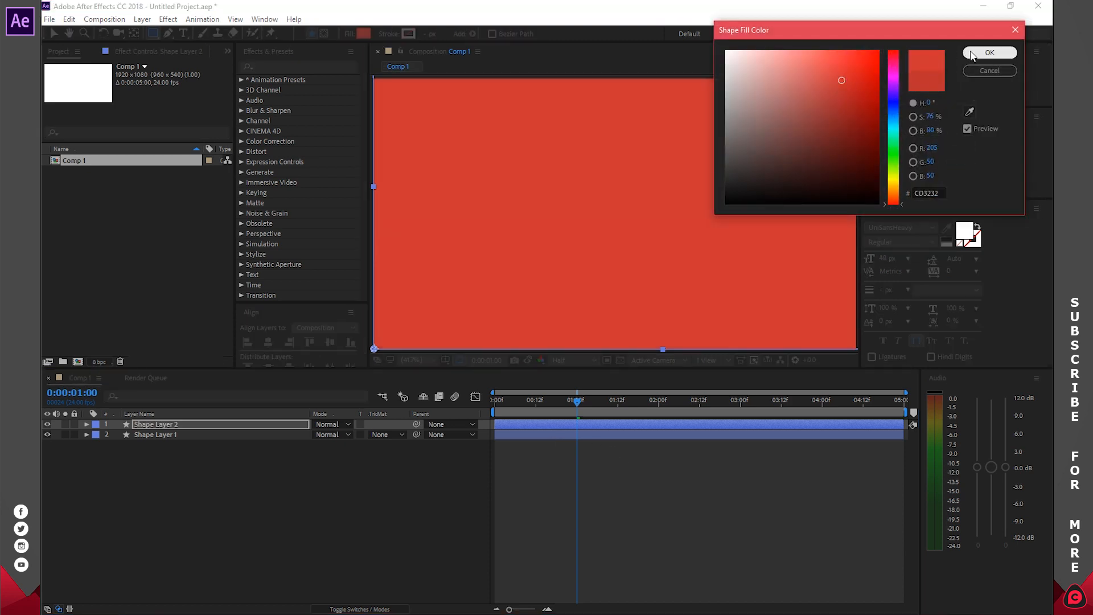
click(989, 52)
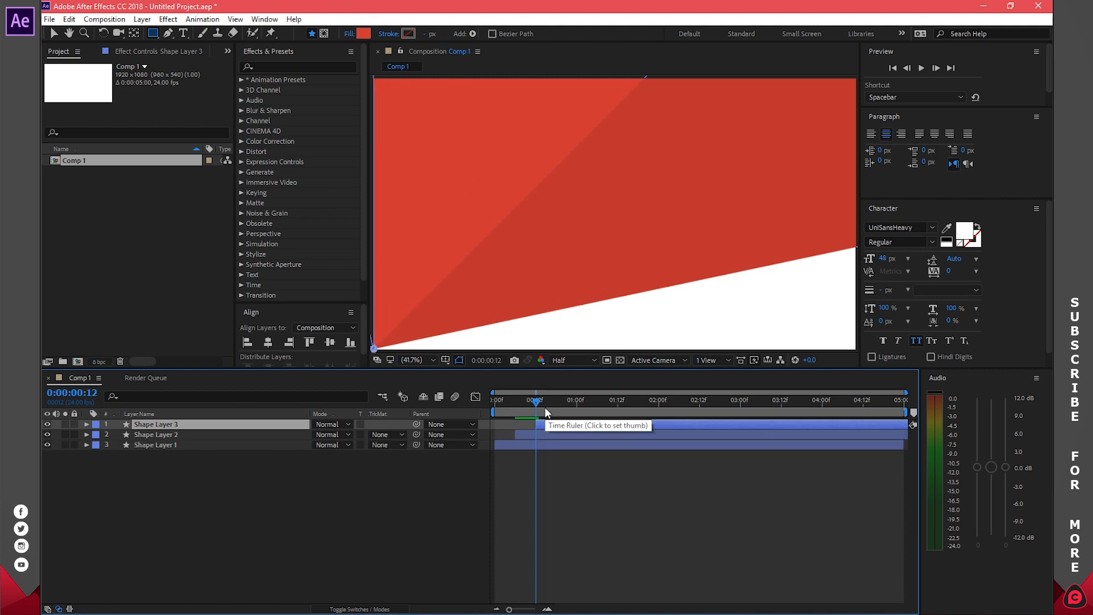
mouse_move(285, 57)
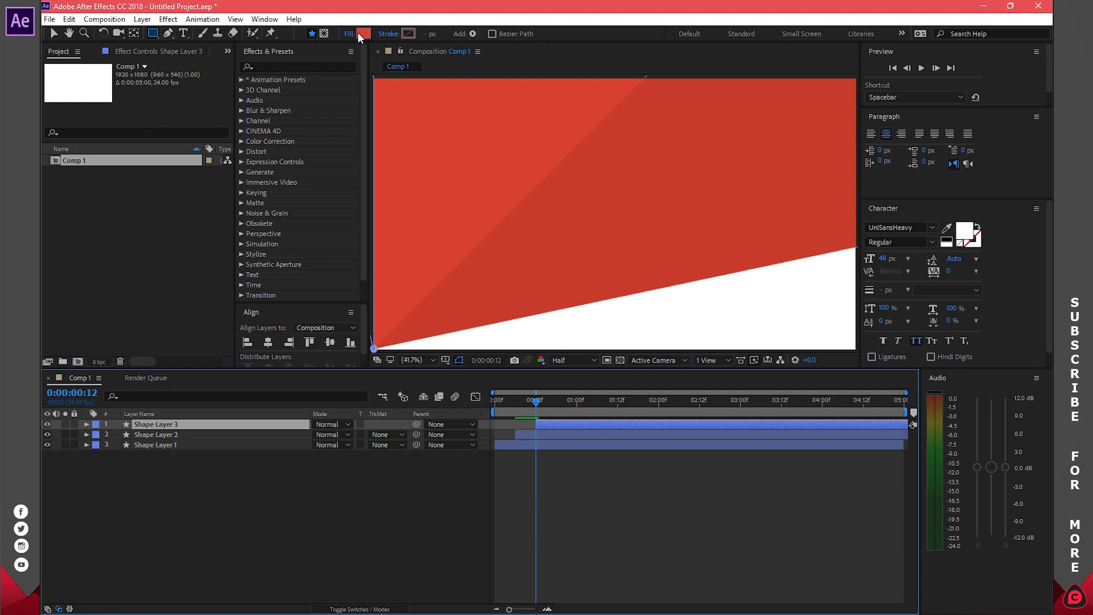
- Add Shape Layer 4 starting at 1 s and fill it F84444 red
click(363, 34)
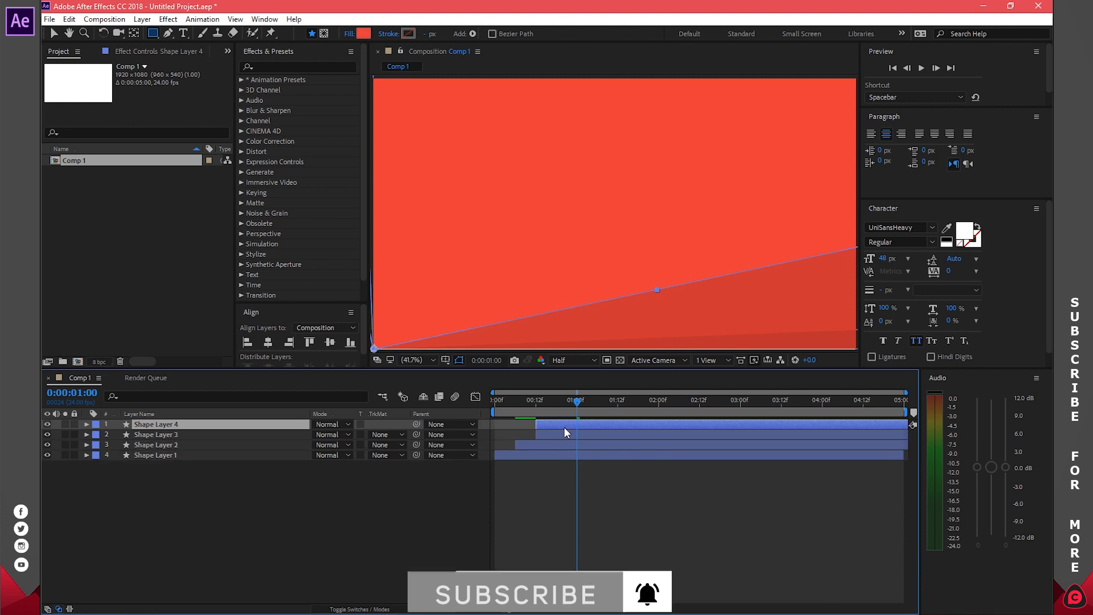
click(579, 401)
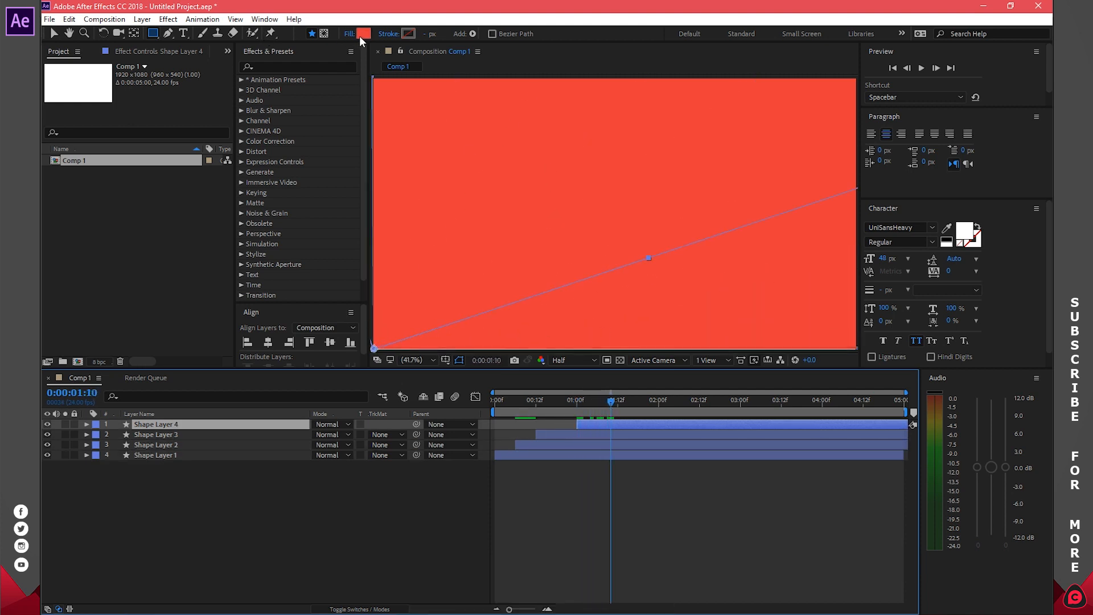
click(363, 34)
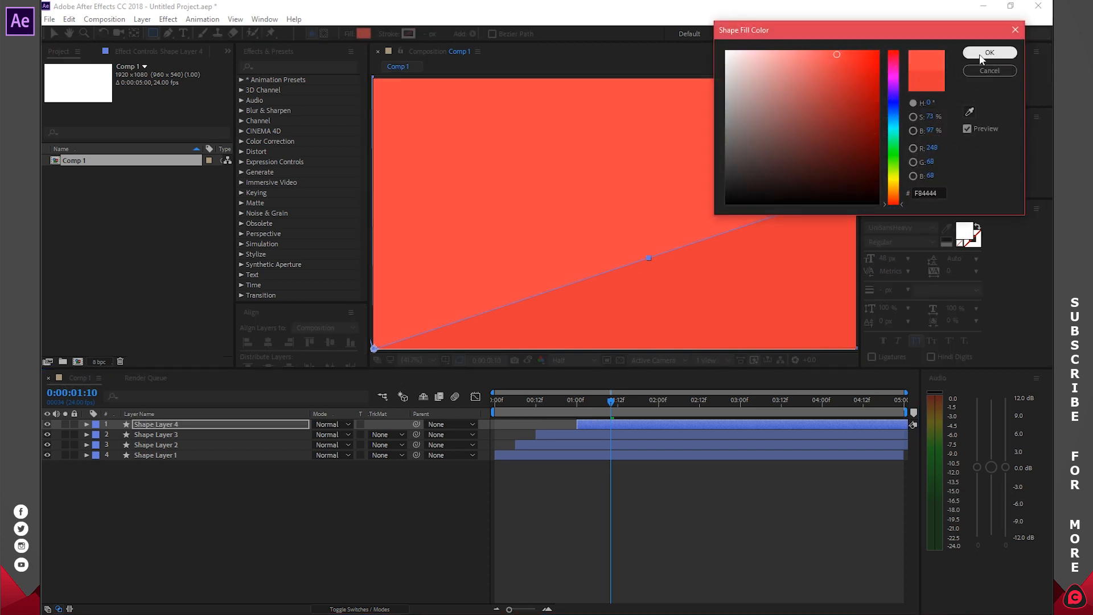
click(989, 52)
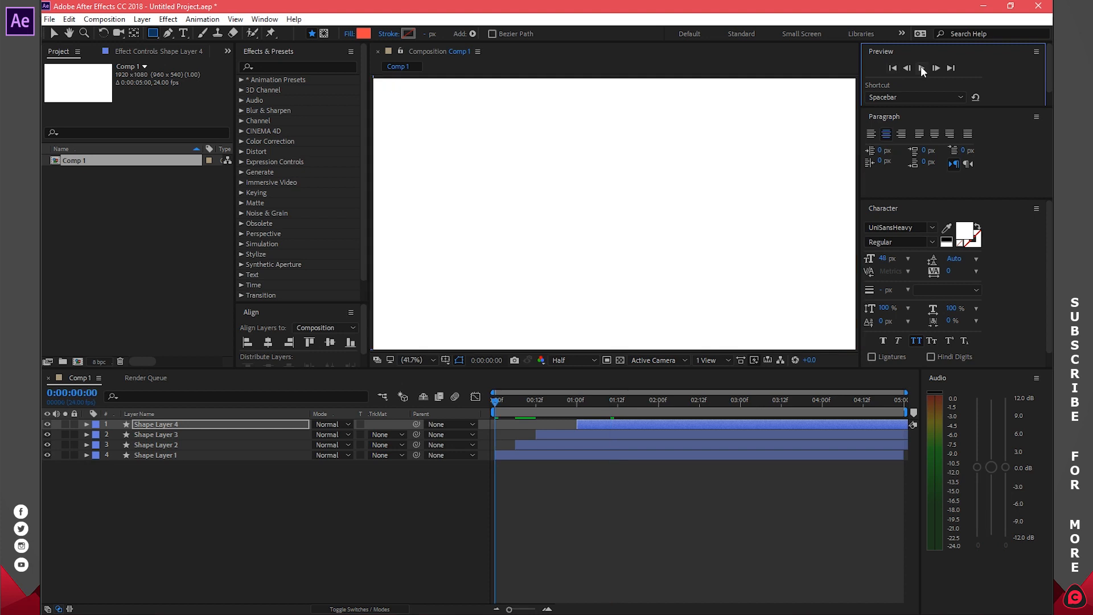
click(922, 68)
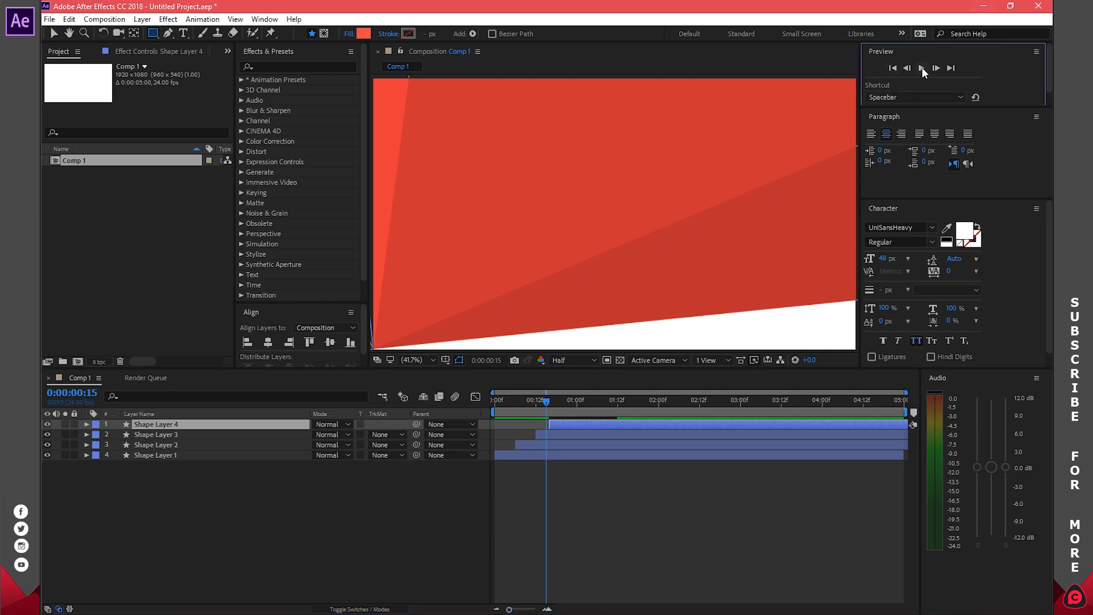
click(922, 68)
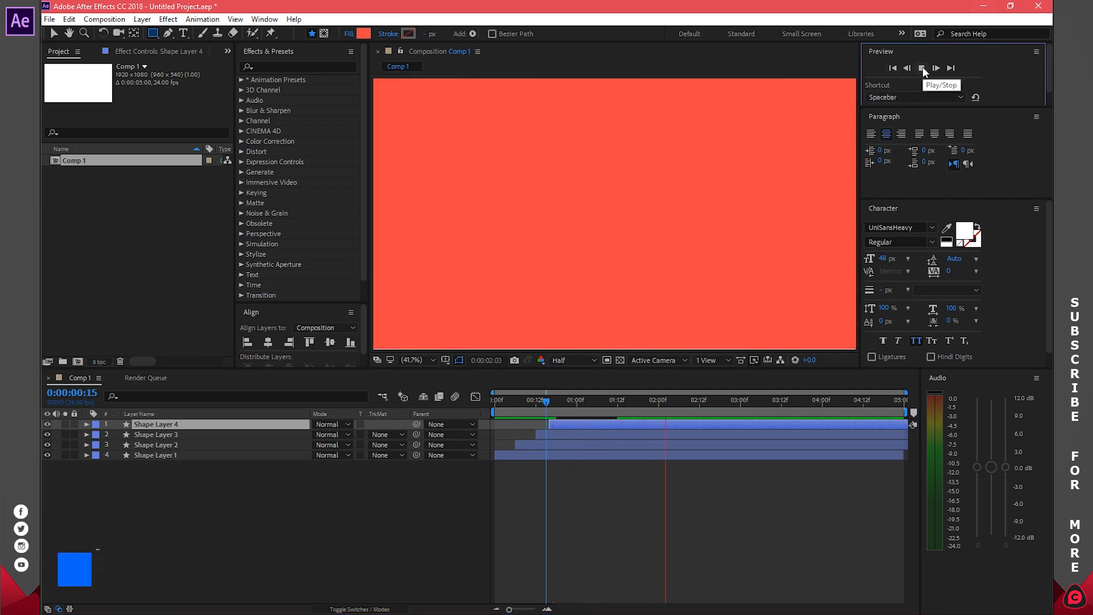
click(922, 68)
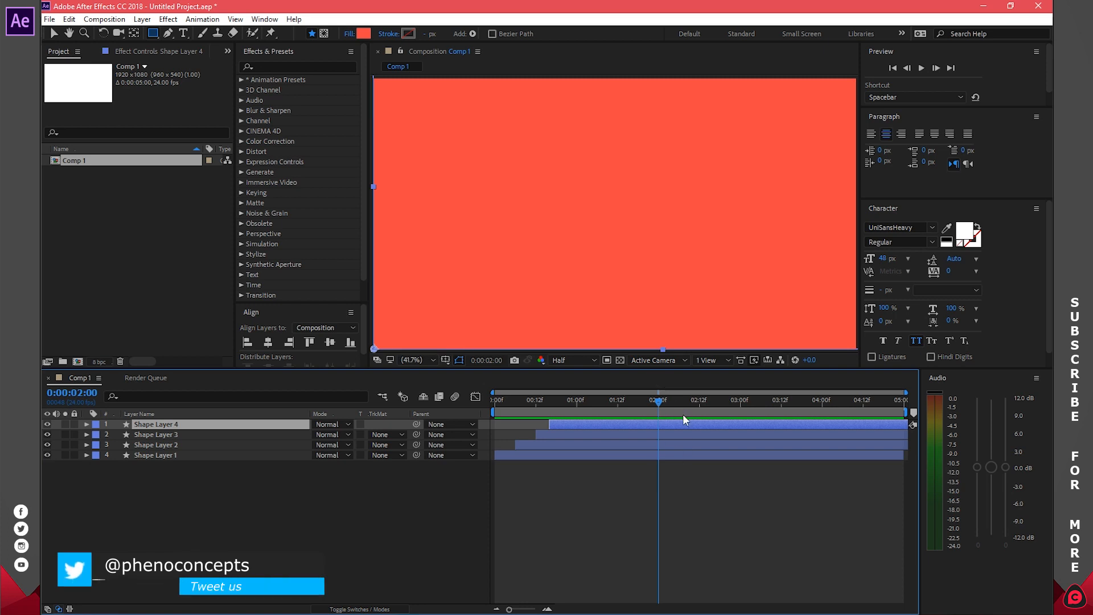
mouse_move(668, 458)
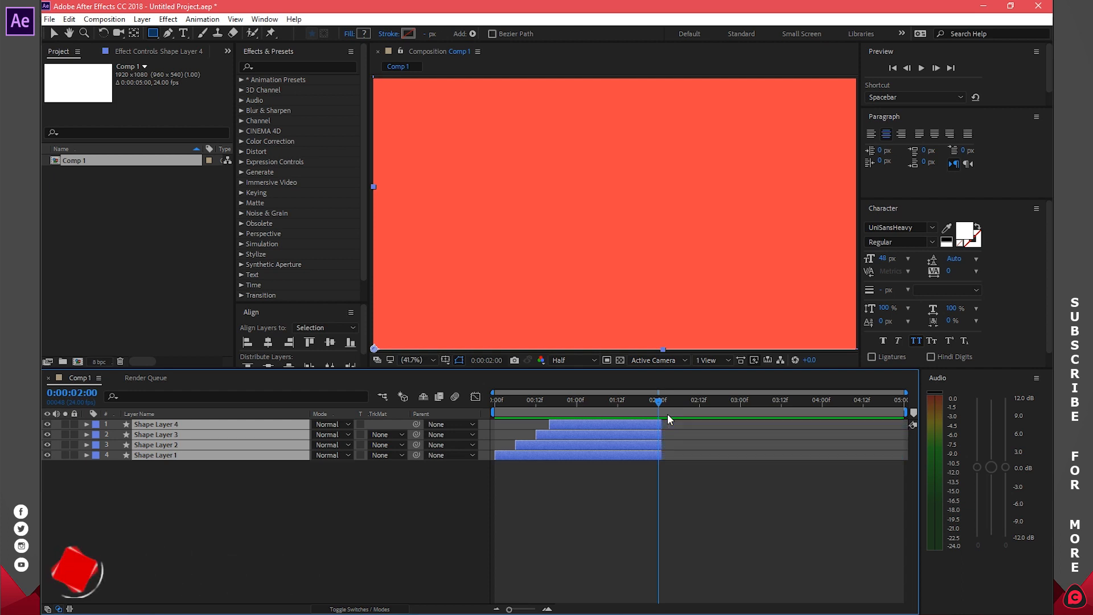
mouse_move(661, 406)
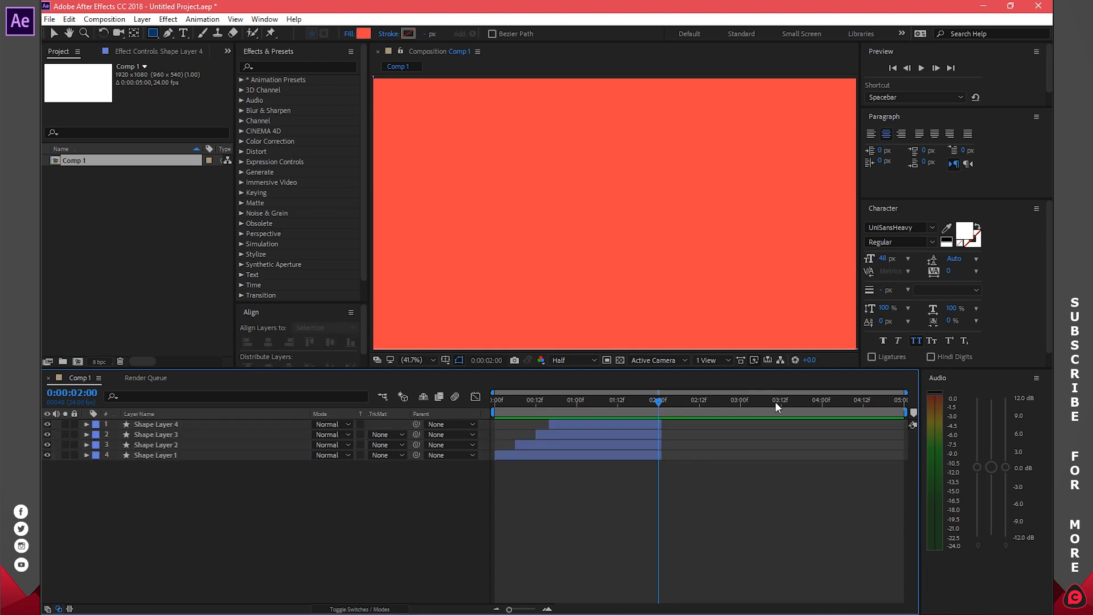
- Shorten Comp 1's duration to 0:00:03:00 in Composition Settings
click(104, 19)
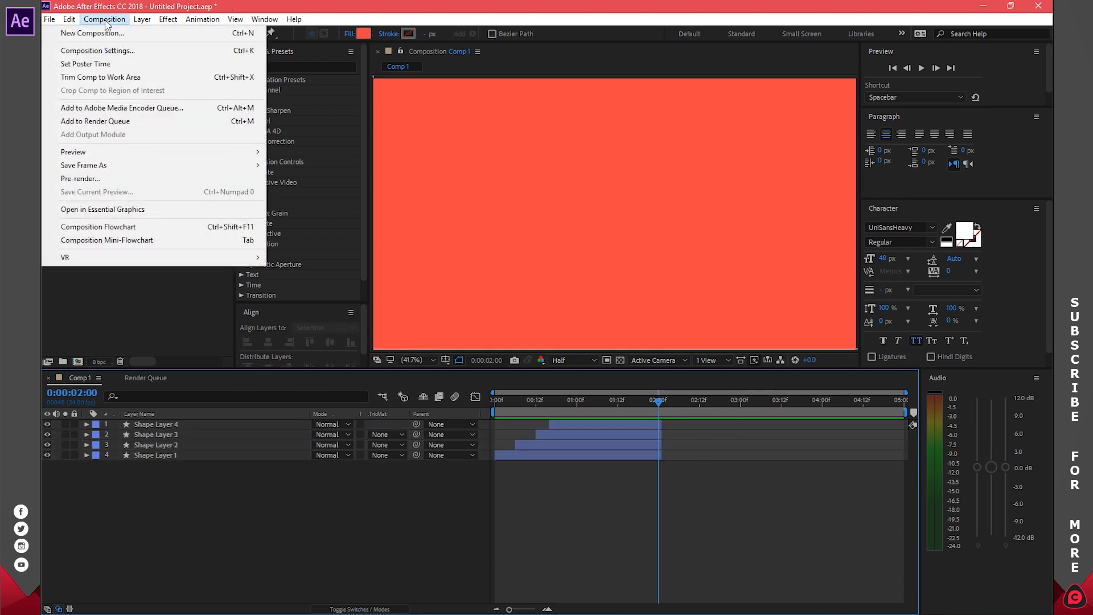
click(97, 50)
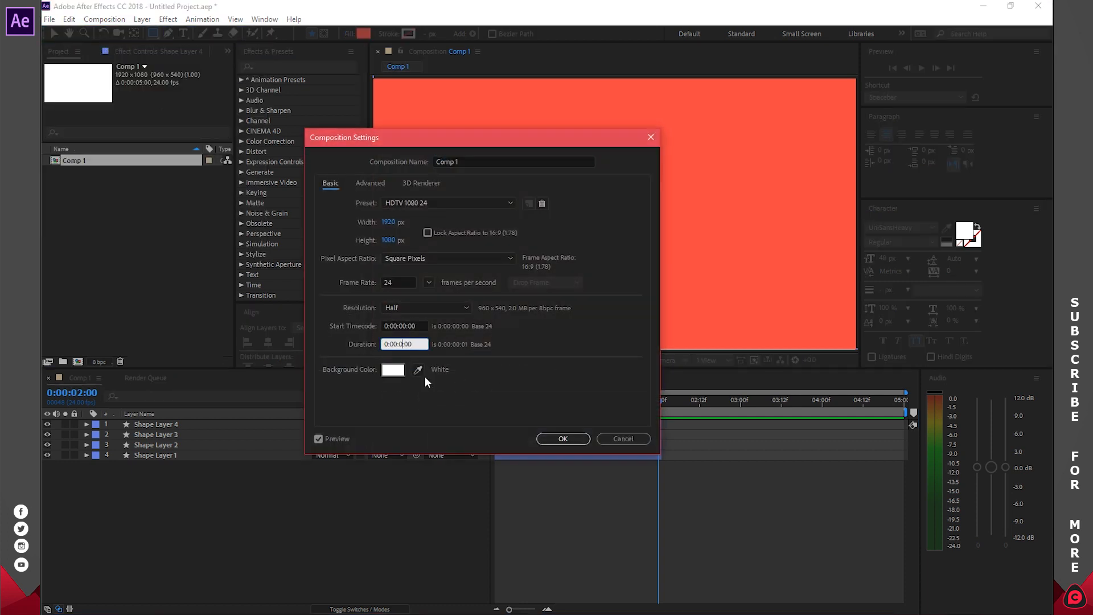
click(562, 438)
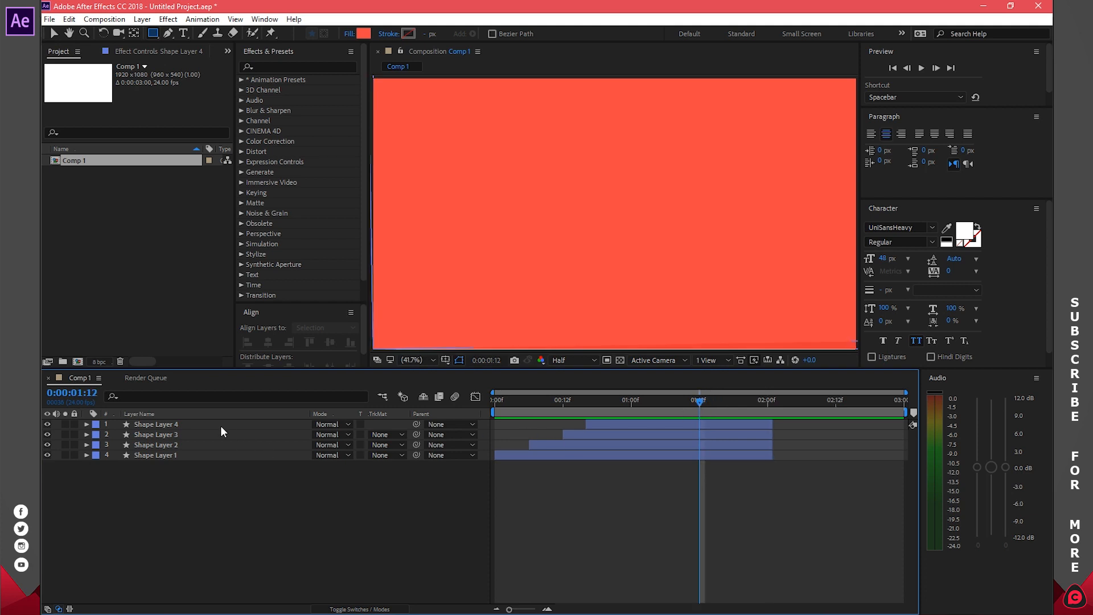
- Pre-compose the four shape layers into Pre-comp 1, matching duration to their span
right_click(156, 454)
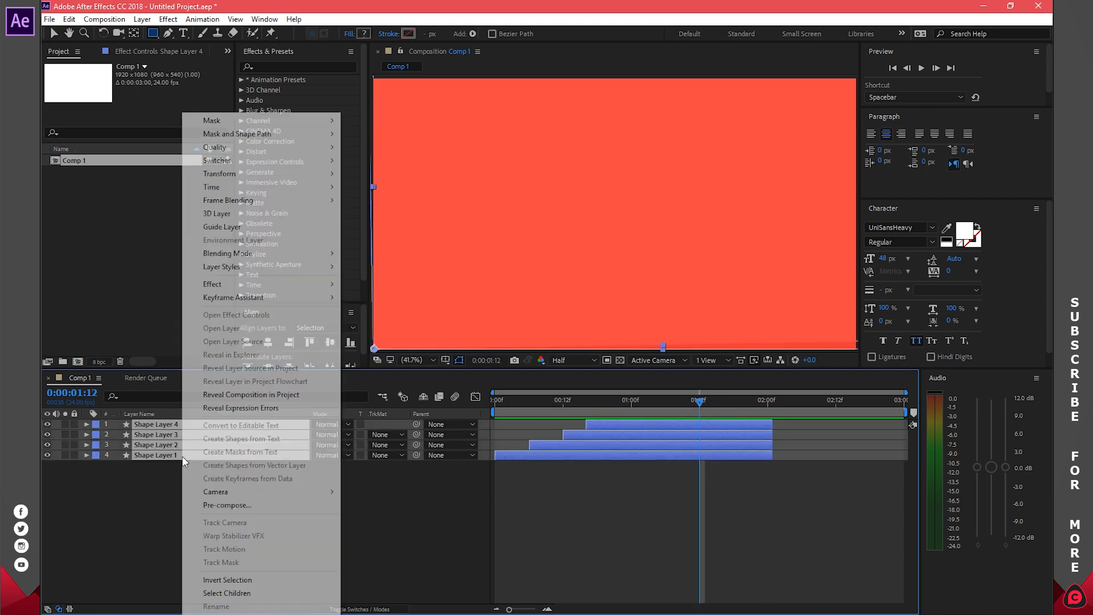
click(227, 505)
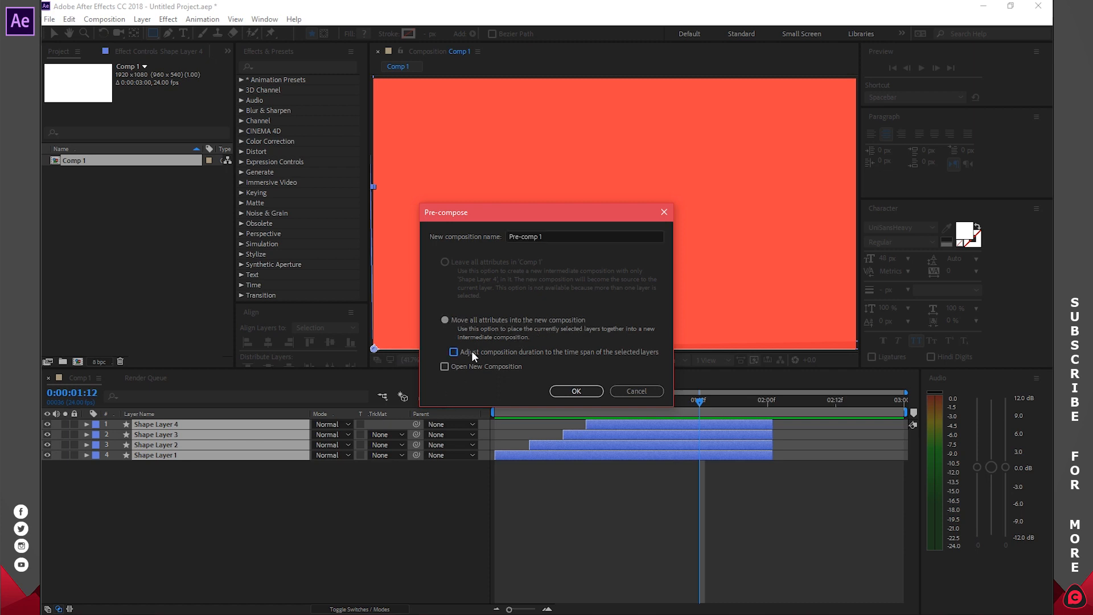
click(451, 351)
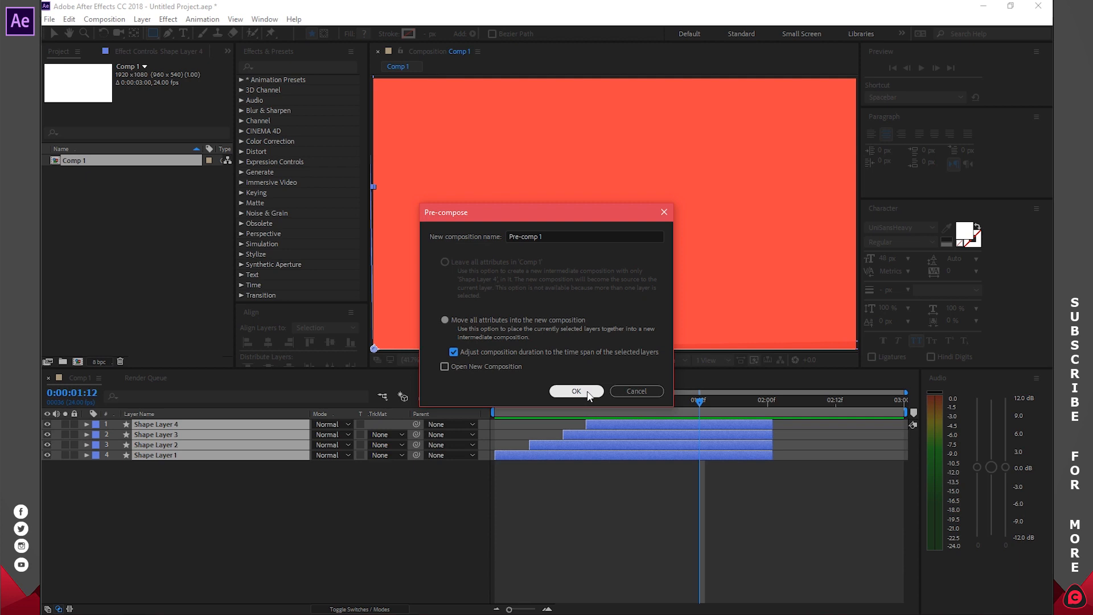
click(575, 390)
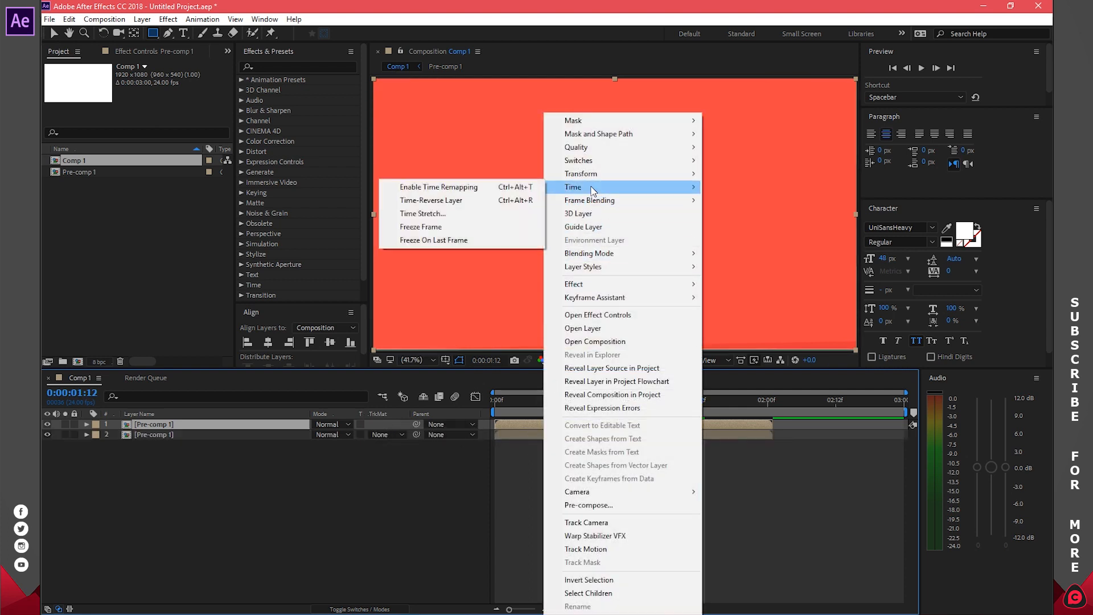
mouse_move(431, 200)
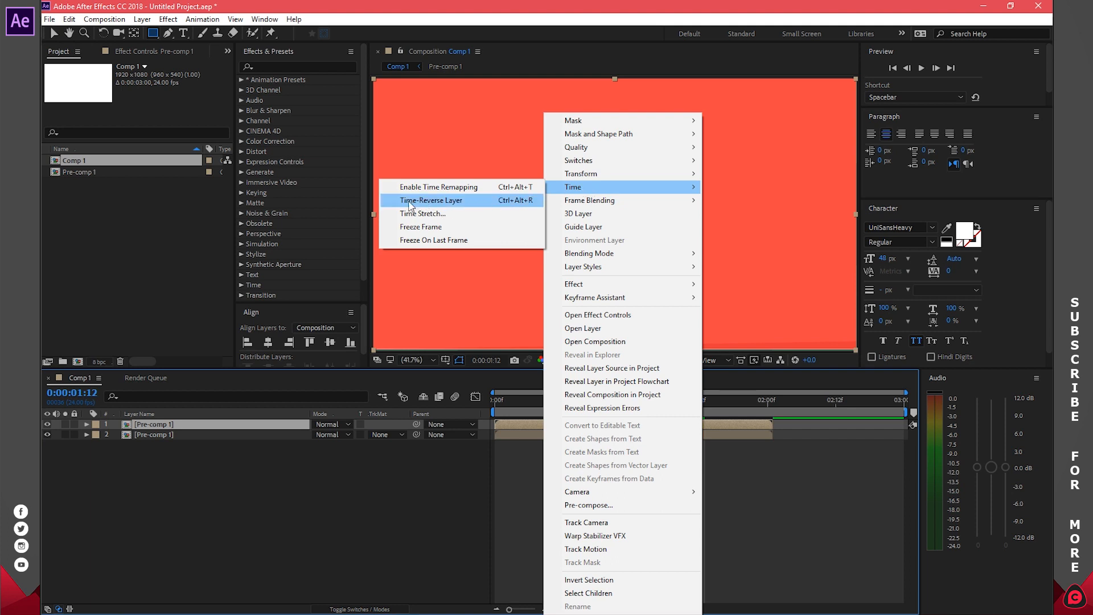
- Apply Time-Reverse Layer to the Pre-comp 1 layer so it plays backwards
click(430, 199)
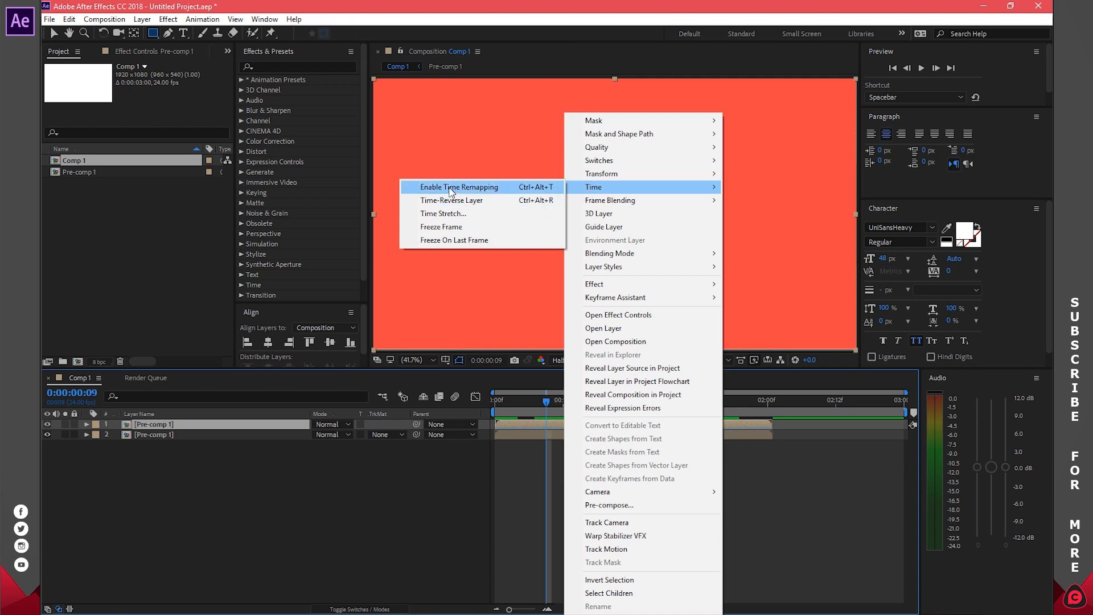
- Enable Time Remapping on the top Pre-comp 1 layer
click(458, 186)
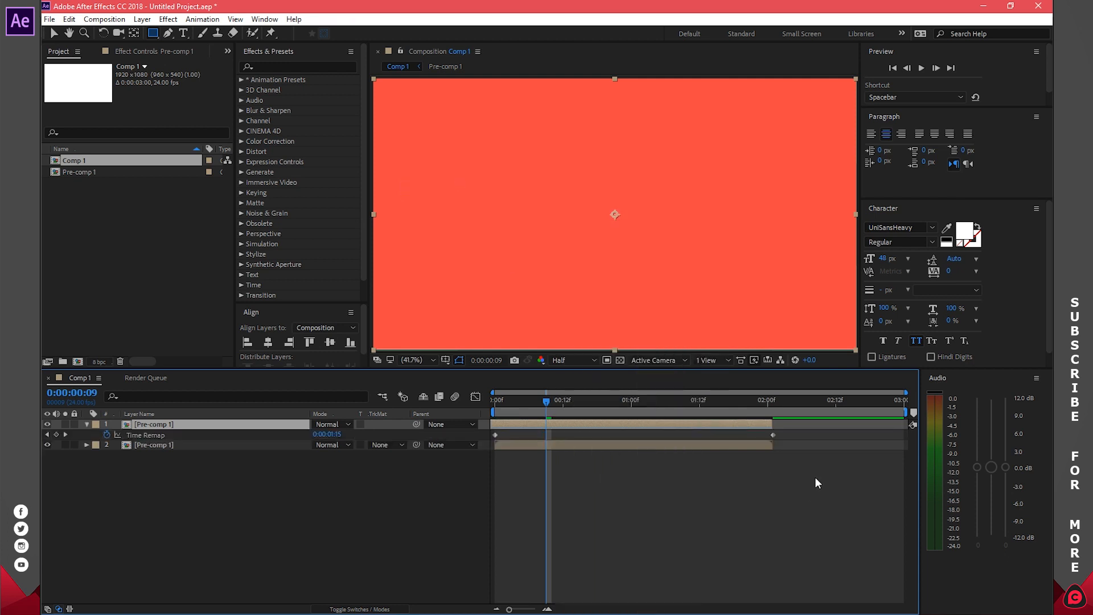
mouse_move(492, 435)
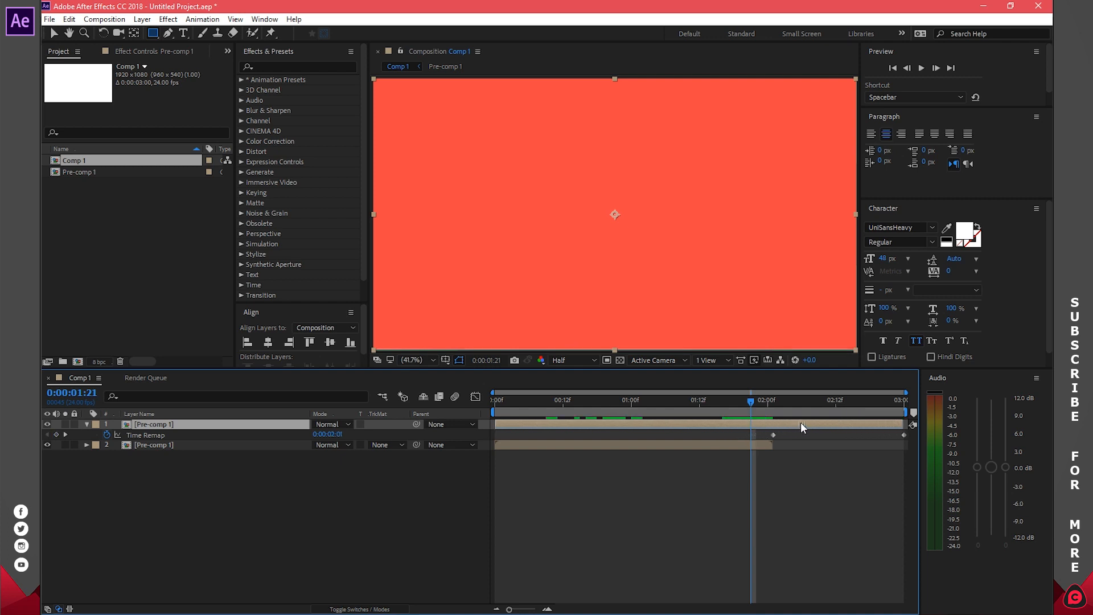
mouse_move(776, 442)
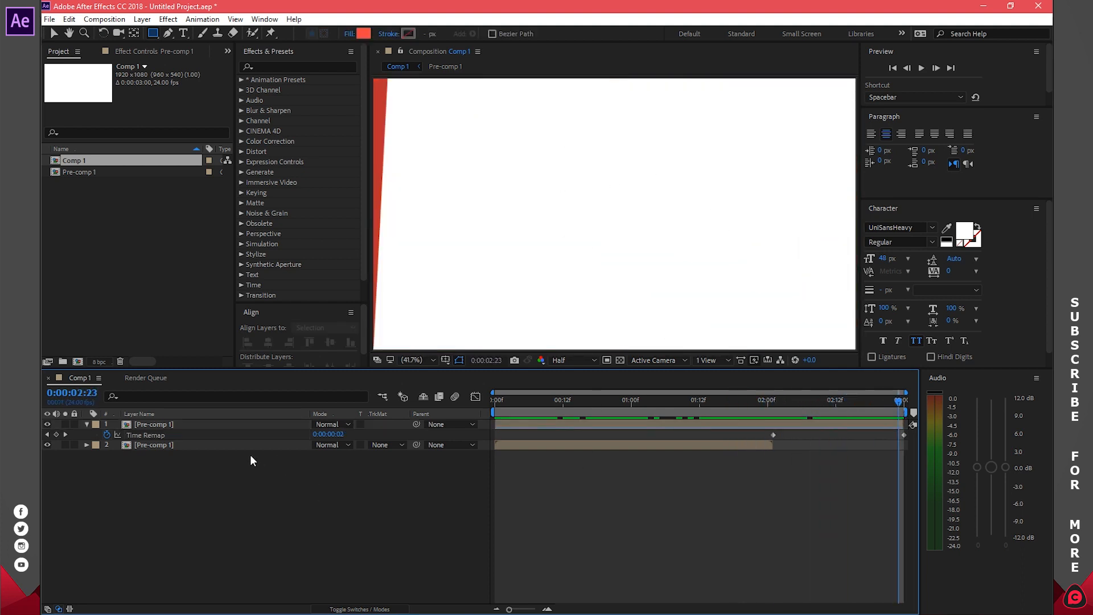
mouse_move(261, 472)
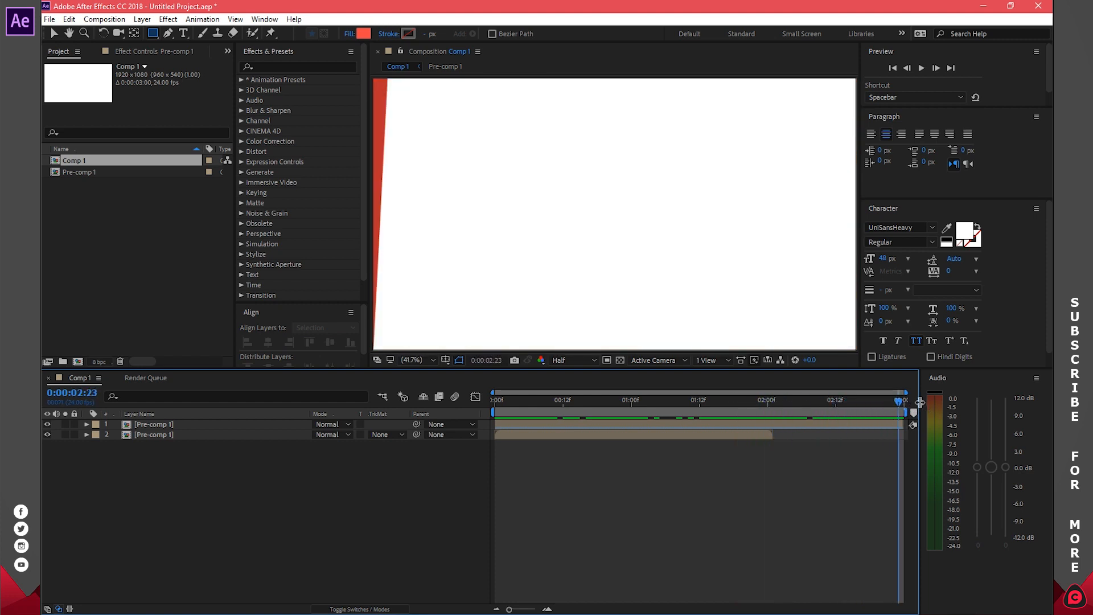
mouse_move(733, 572)
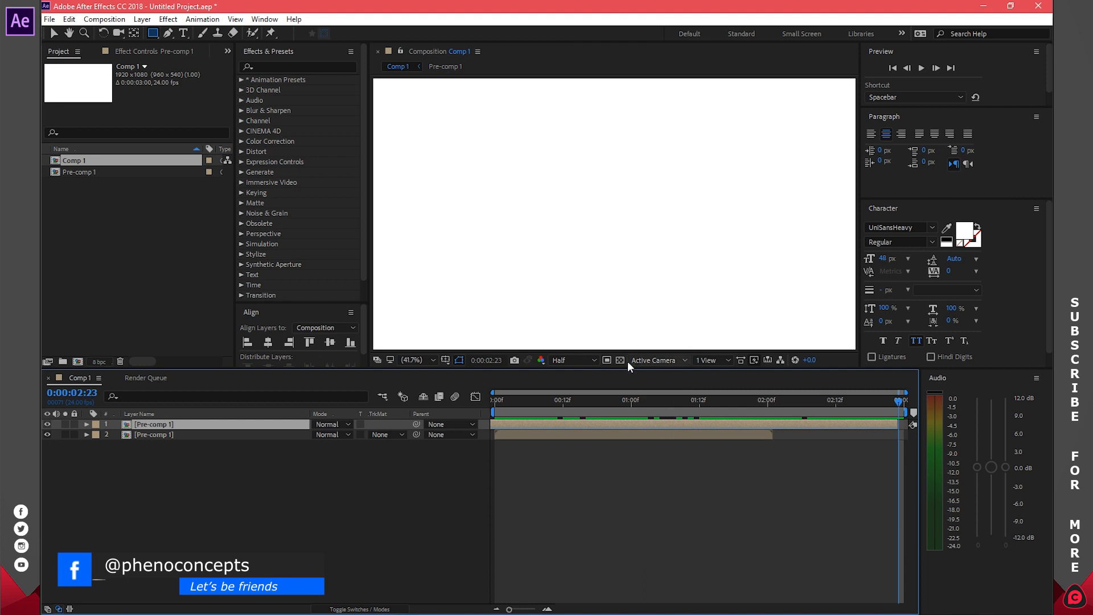
mouse_move(619, 360)
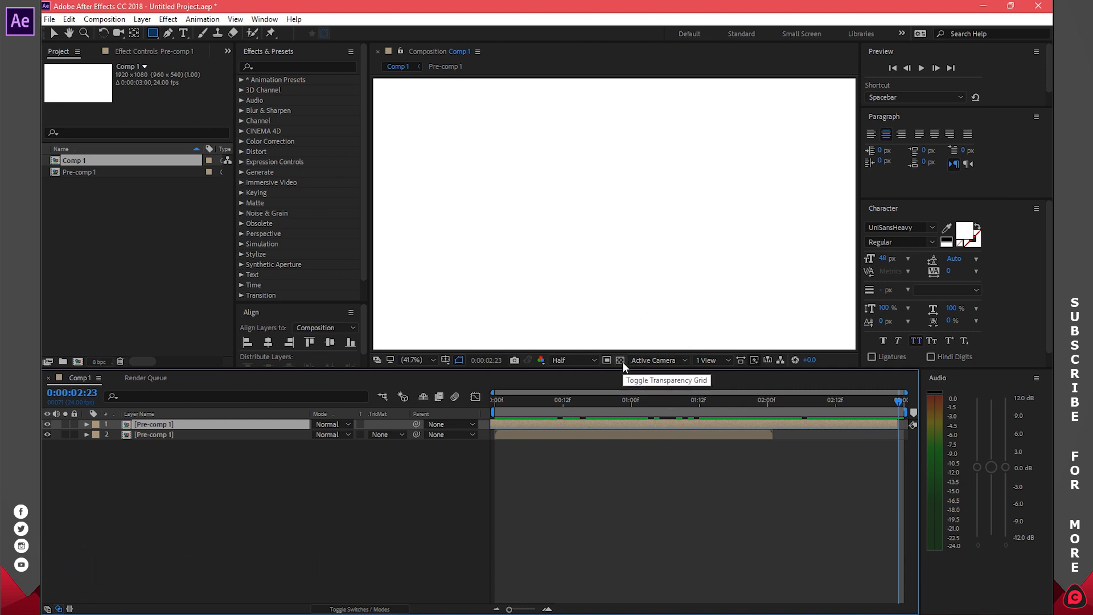
- Show the transparency grid and add Comp 1 to the Render Queue
click(619, 360)
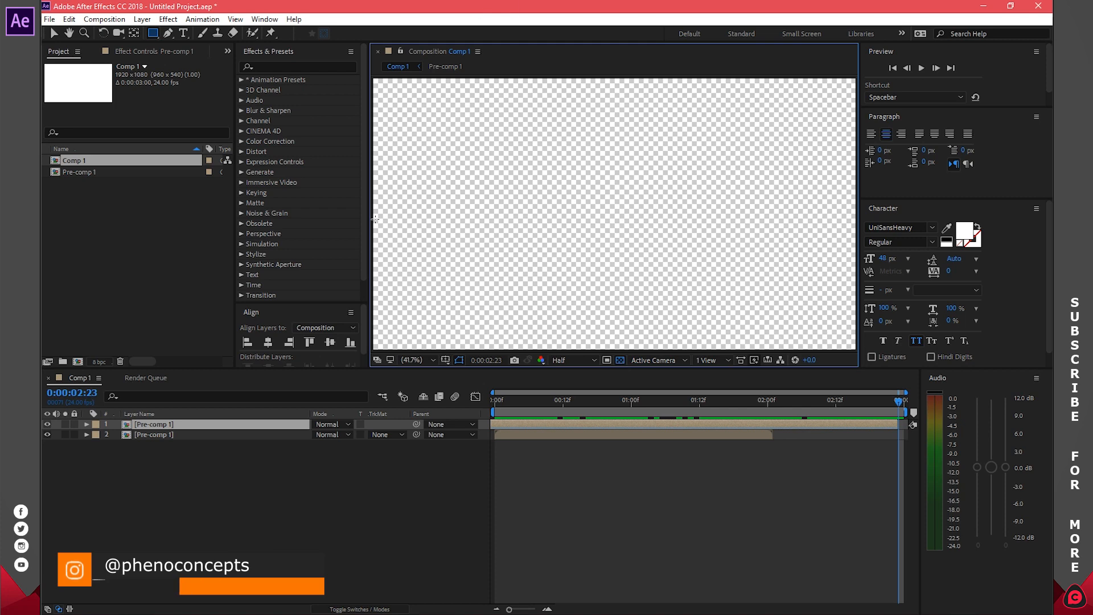
click(105, 19)
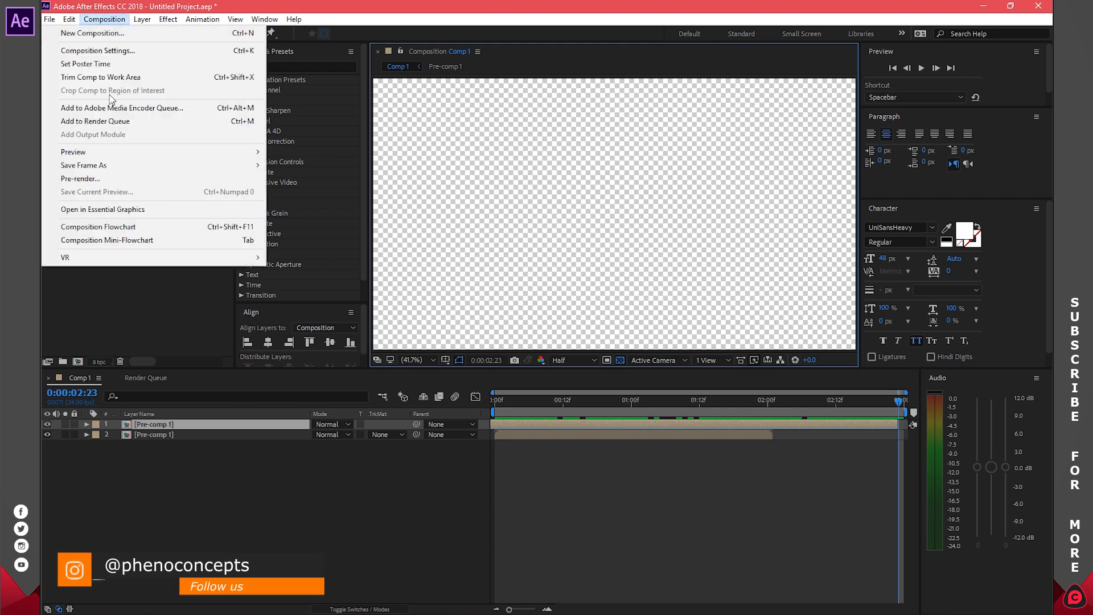
click(96, 121)
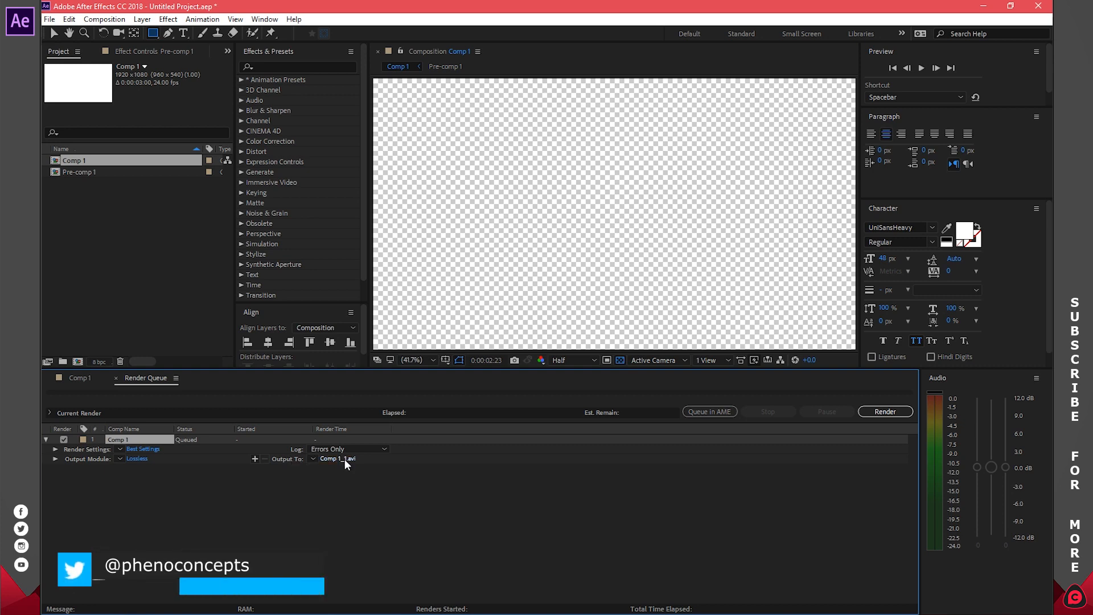
mouse_move(137, 460)
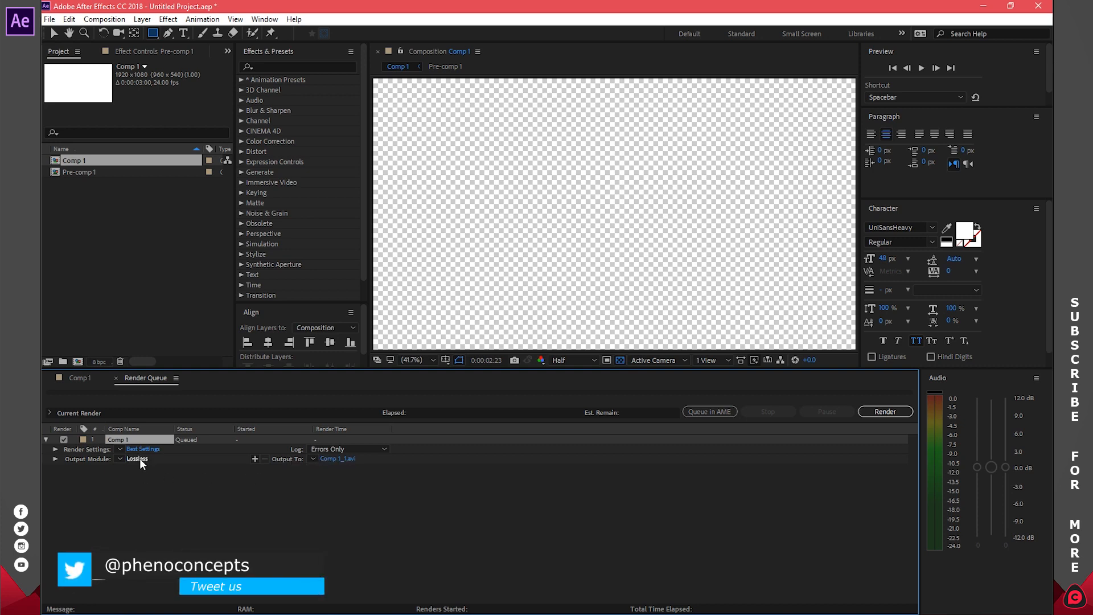
- Set the Lossless output module's channels to RGB + Alpha and confirm
click(136, 458)
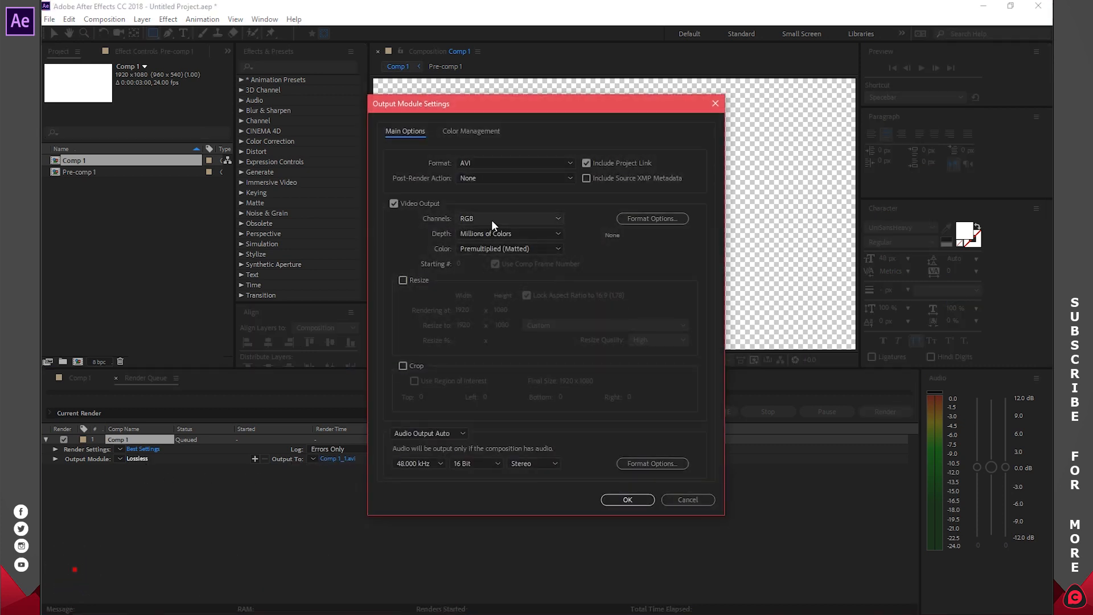
click(510, 218)
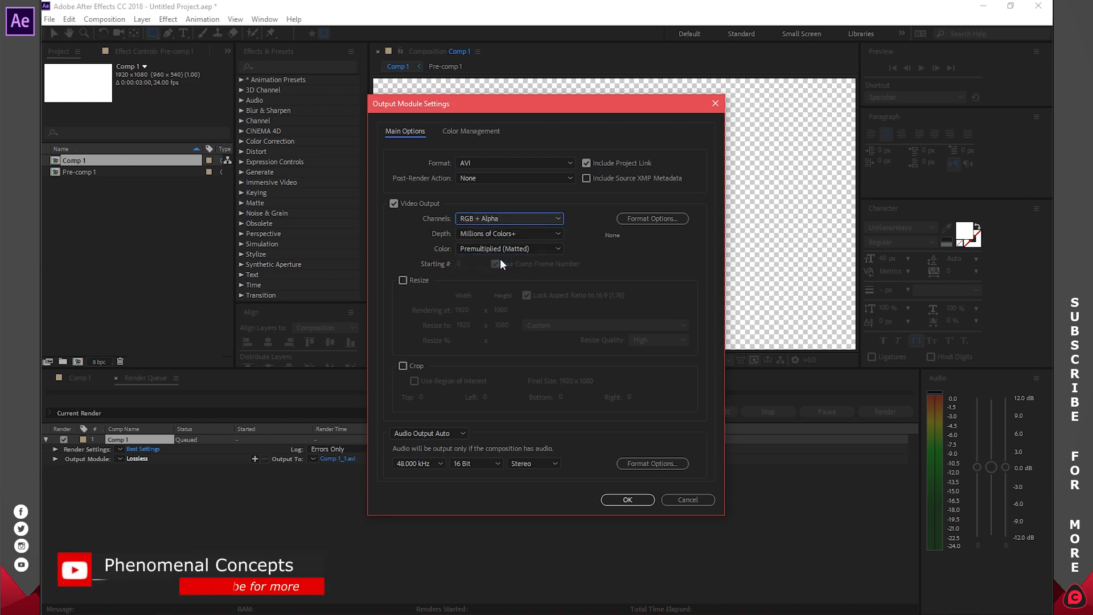
click(627, 500)
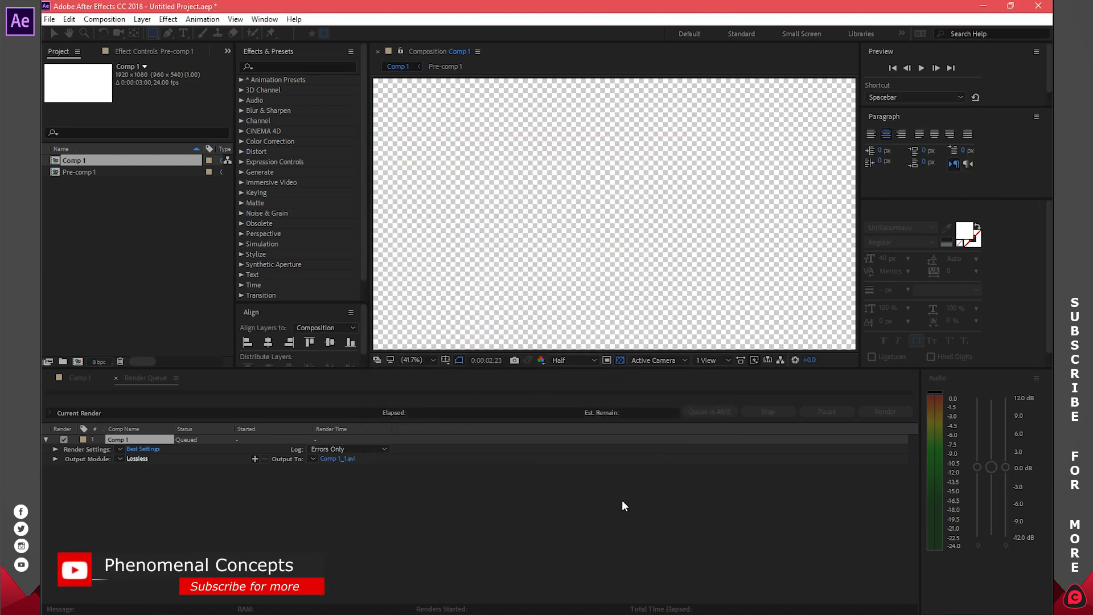